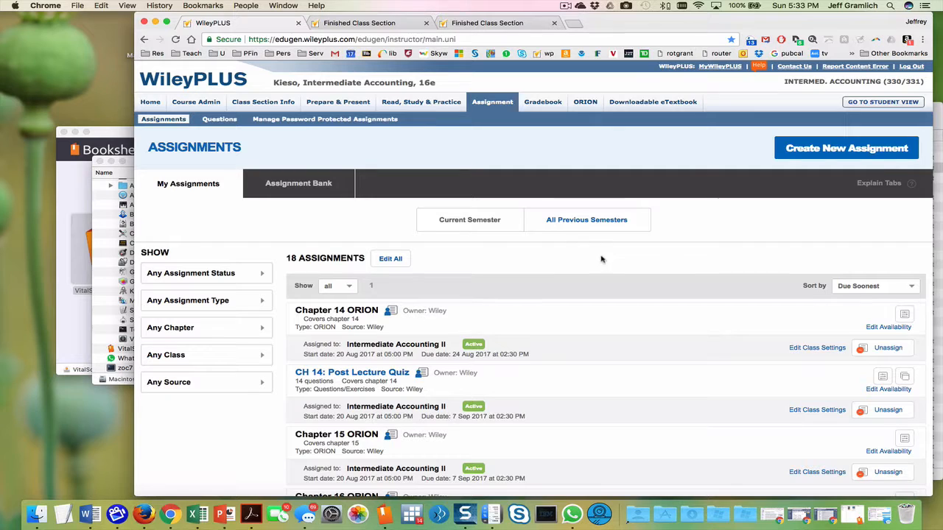
mouse_move(845, 149)
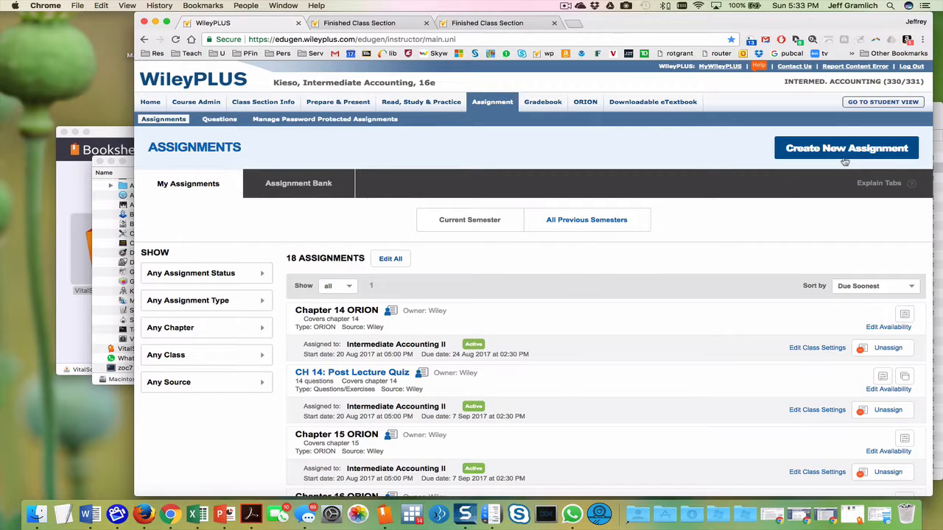
mouse_move(840, 155)
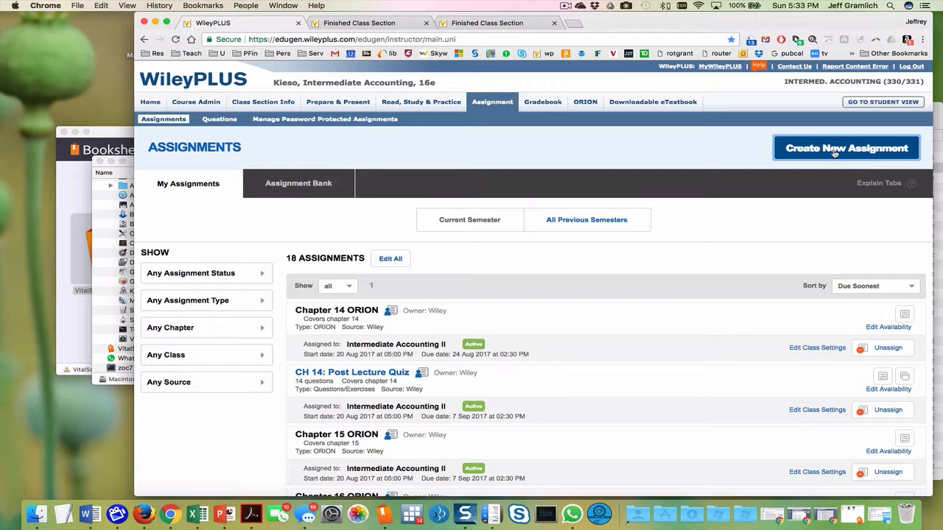
Start a homework/quiz assignment with sources limited to Wiley (Assessment) and Wiley (Practice)
left_click(846, 148)
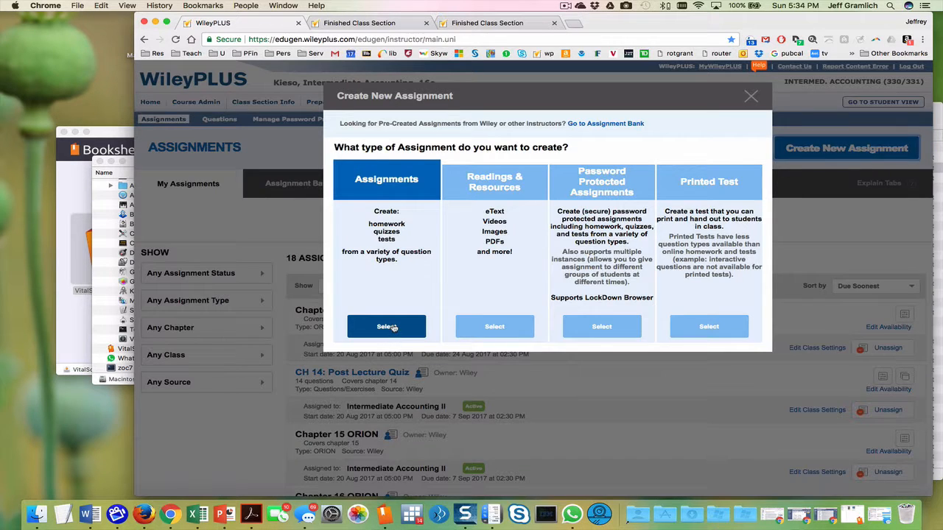
left_click(386, 326)
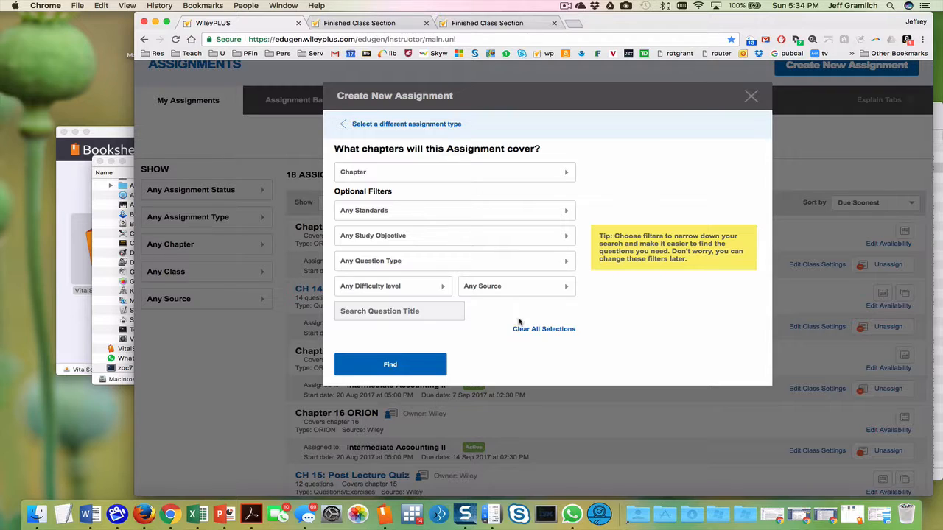
left_click(516, 285)
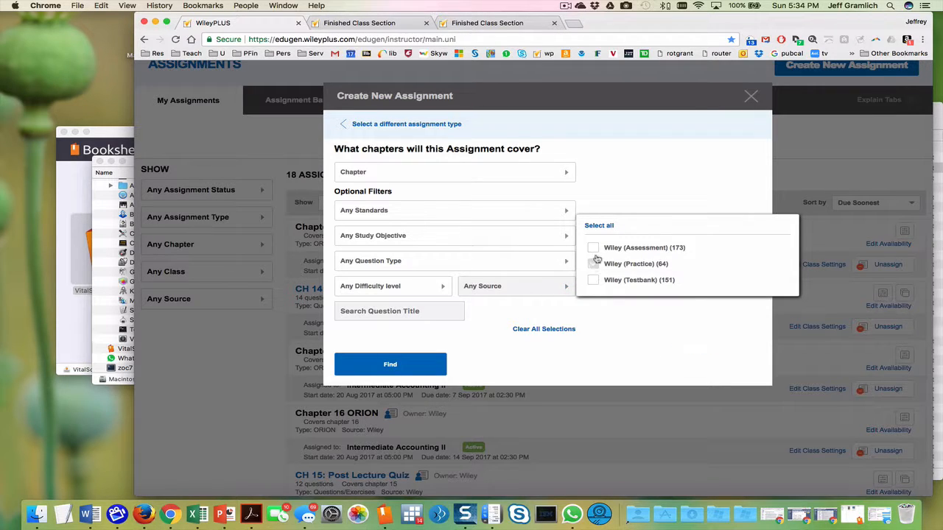
left_click(593, 263)
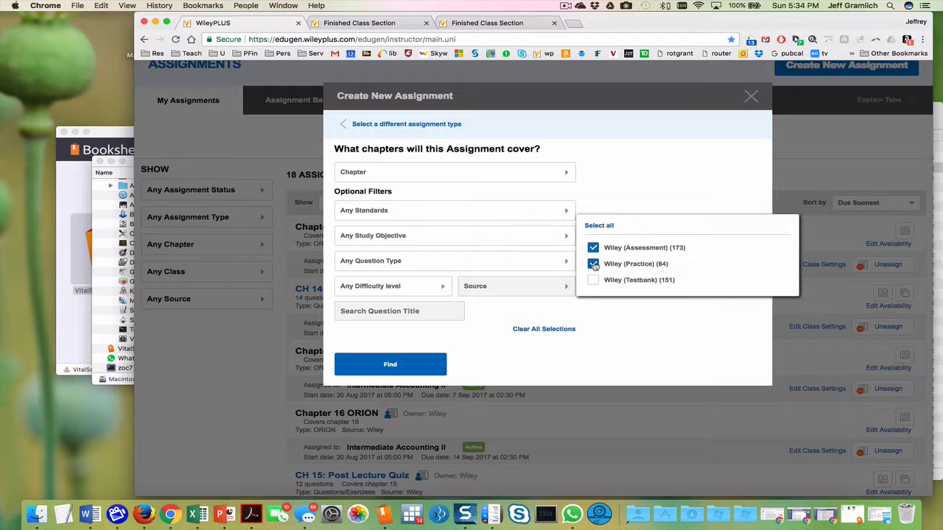
left_click(594, 263)
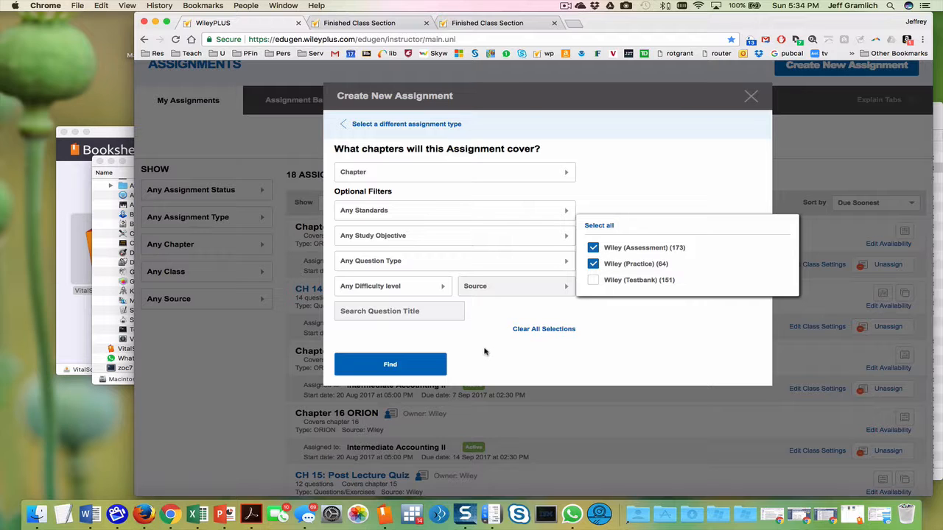
Find the Chapter 14 questions, show 100 per page, and add all 100 listed
left_click(390, 363)
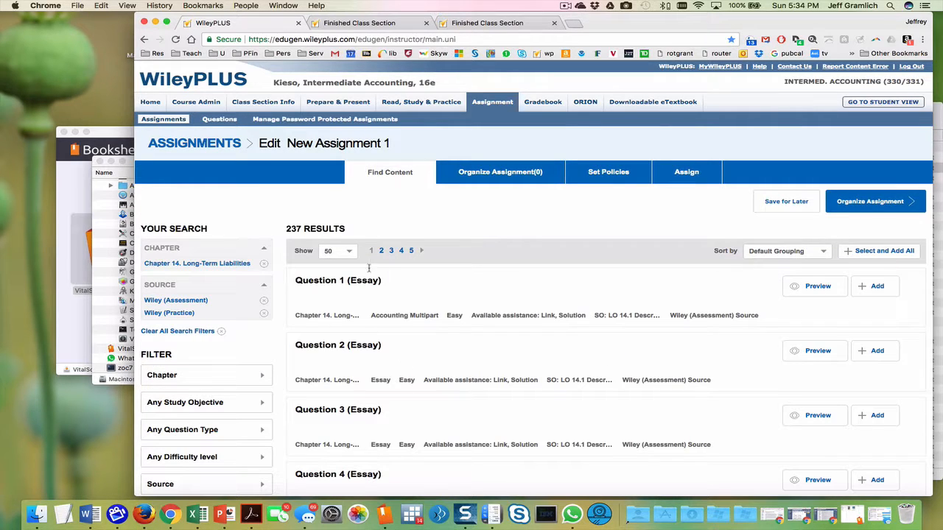
left_click(337, 250)
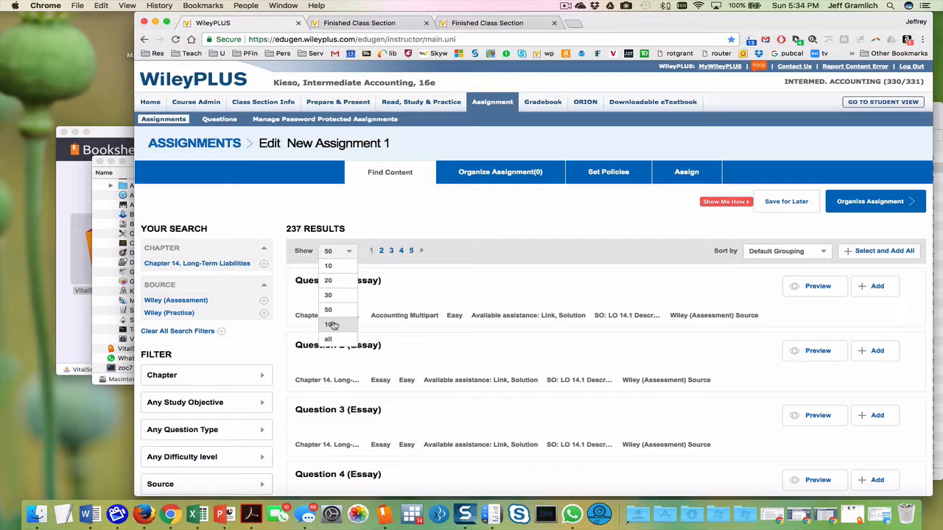
left_click(328, 325)
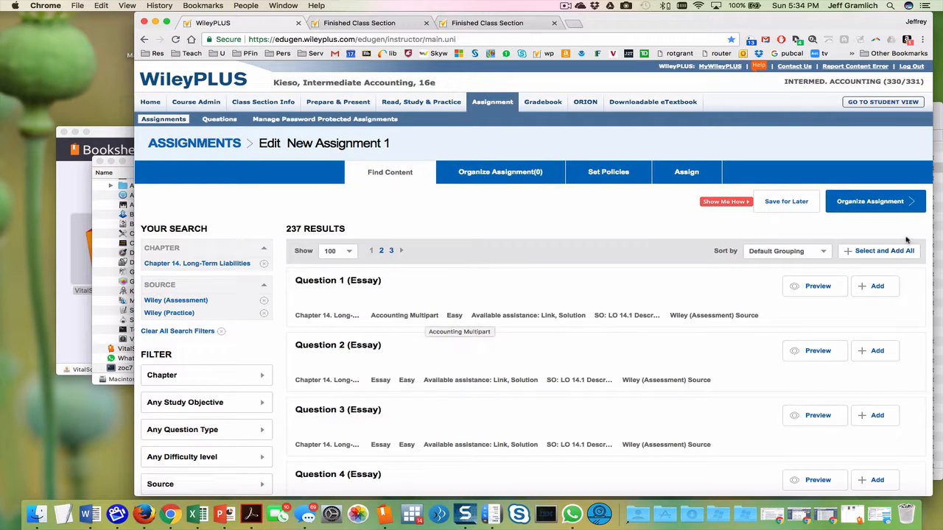
left_click(883, 250)
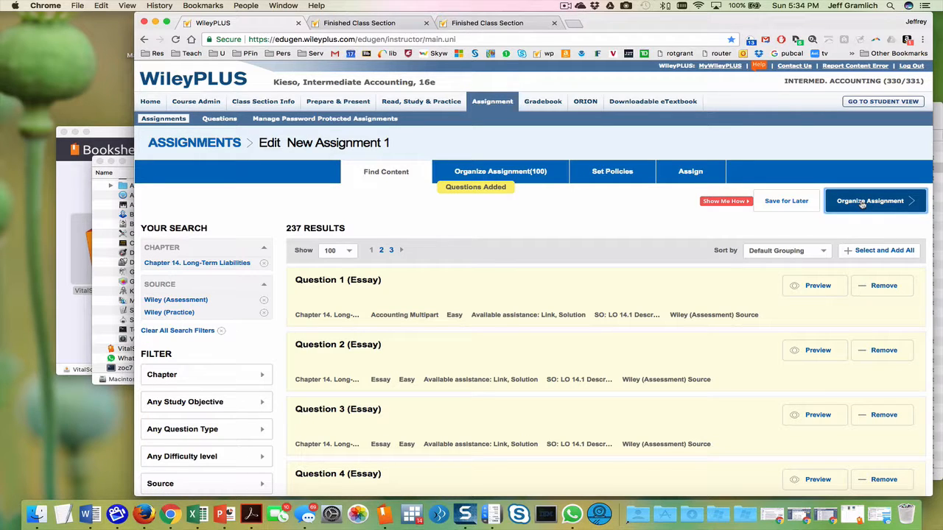
Name the assignment 'Chapter 14-1 practice questions' with short name chap14-1
left_click(870, 201)
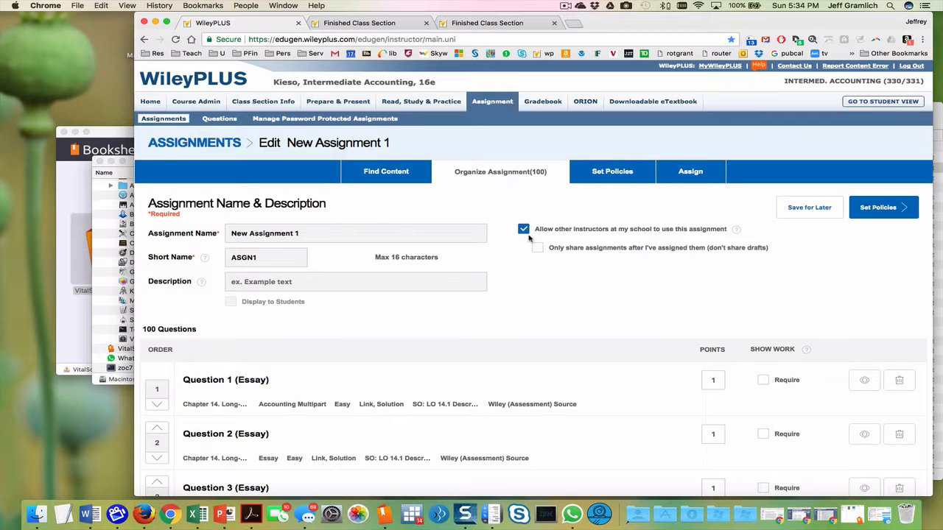
type("C")
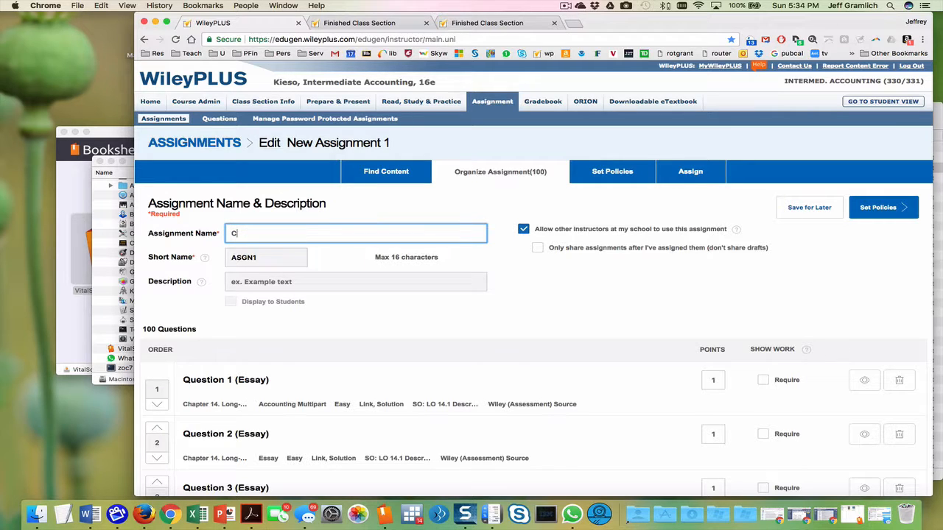
type("Chapter 14-1")
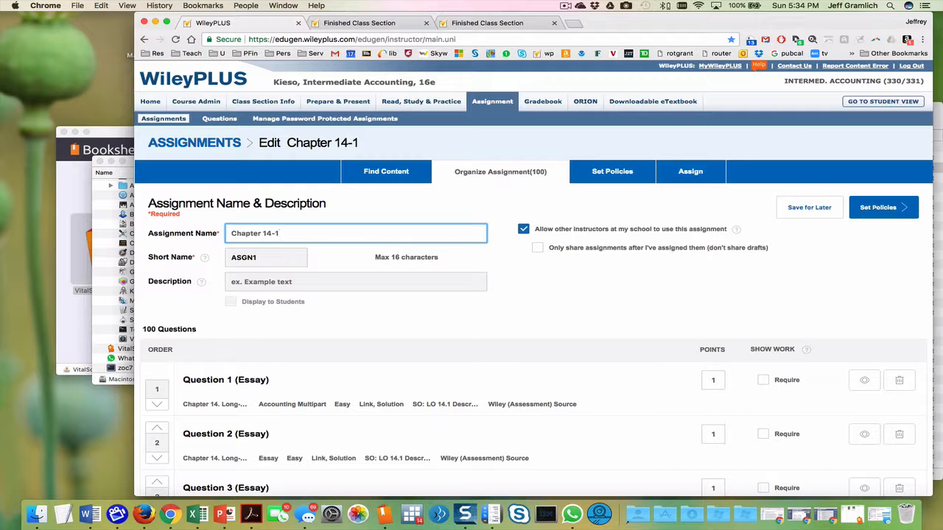
type("practice")
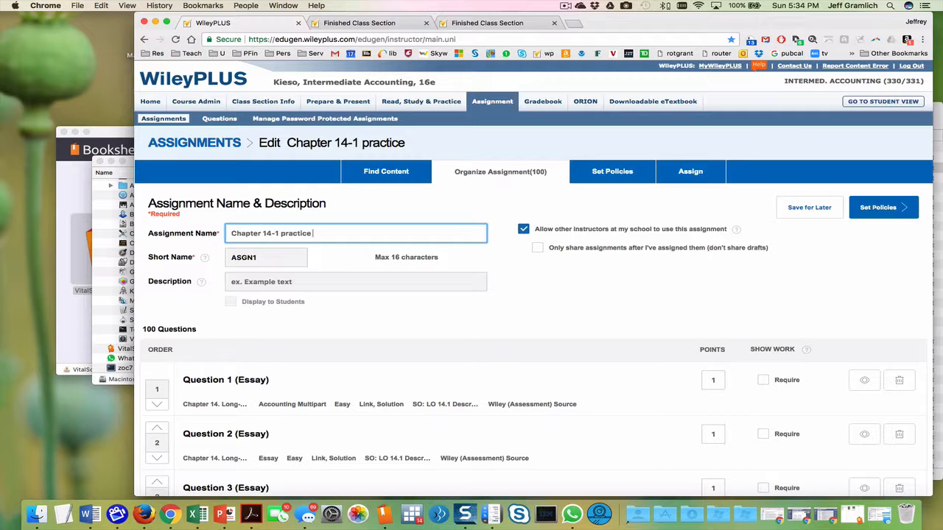
type("questions")
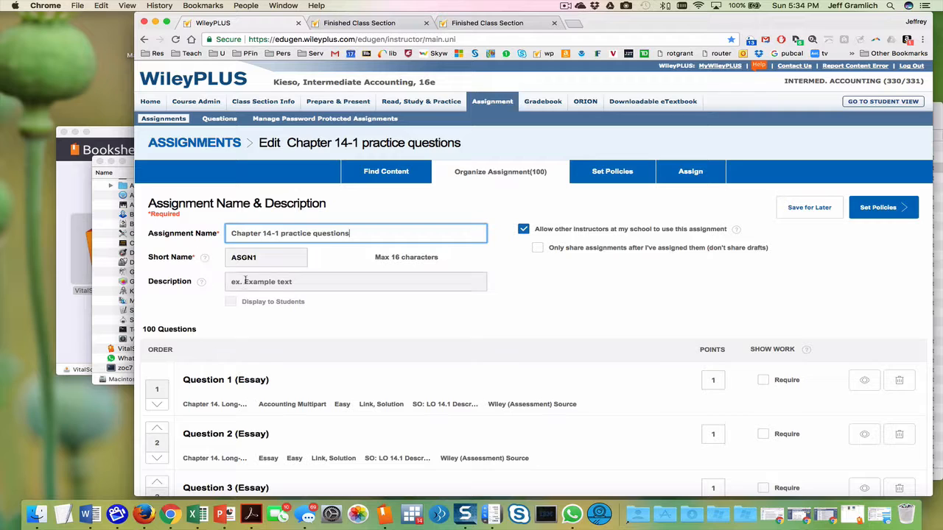
type("chap14-1")
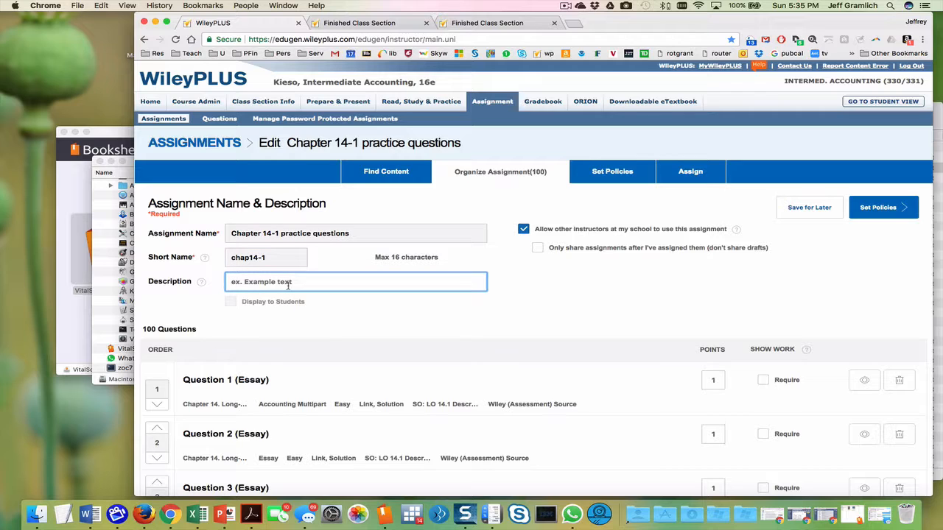
Add a description about chapter practice questions and review the list totalling 134 points
type("These")
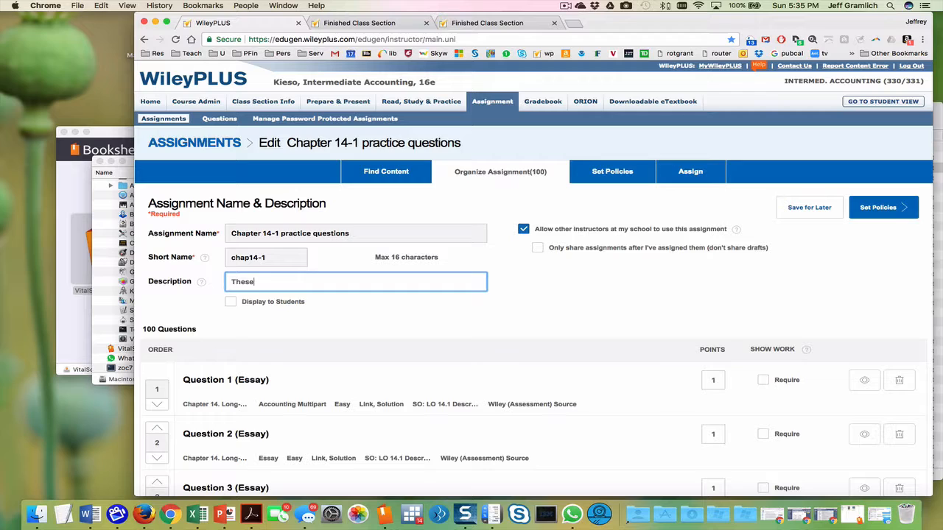
type("are the first 1")
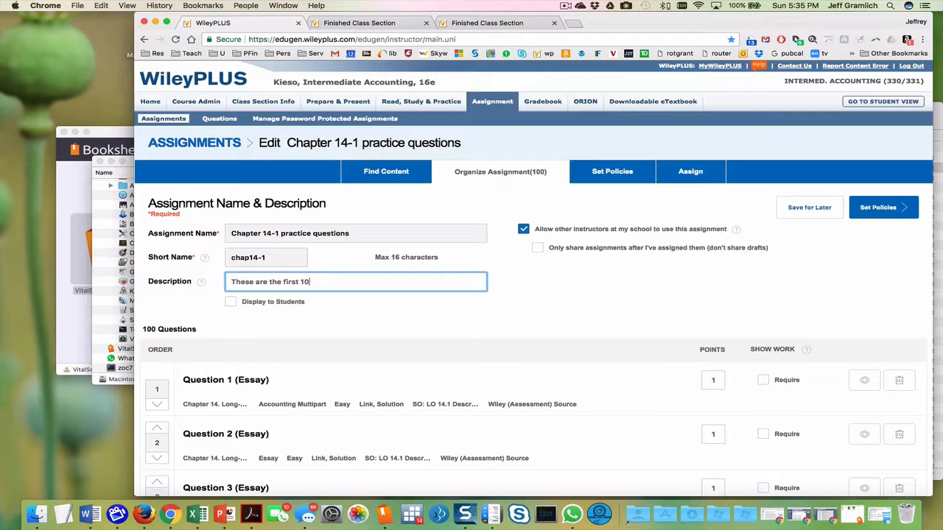
type("0 practice questions")
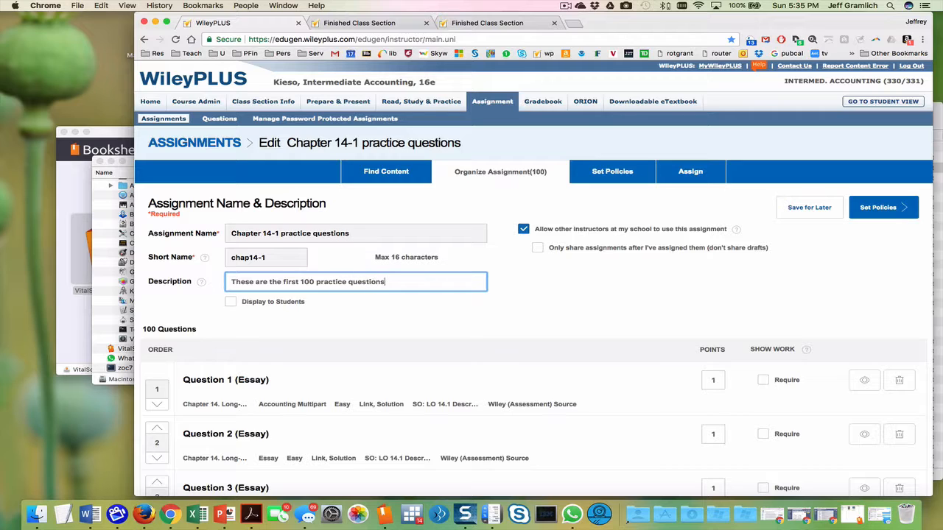
type("from chapter 14.")
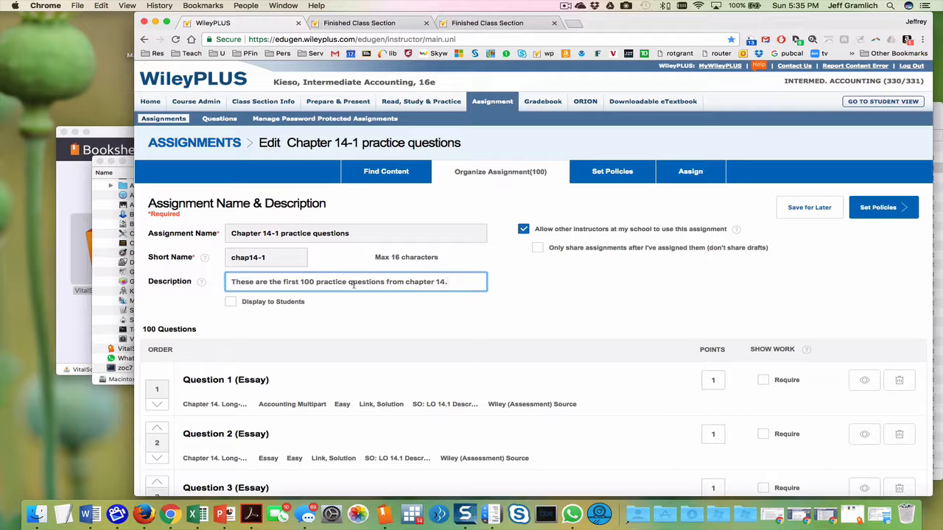
mouse_move(623, 258)
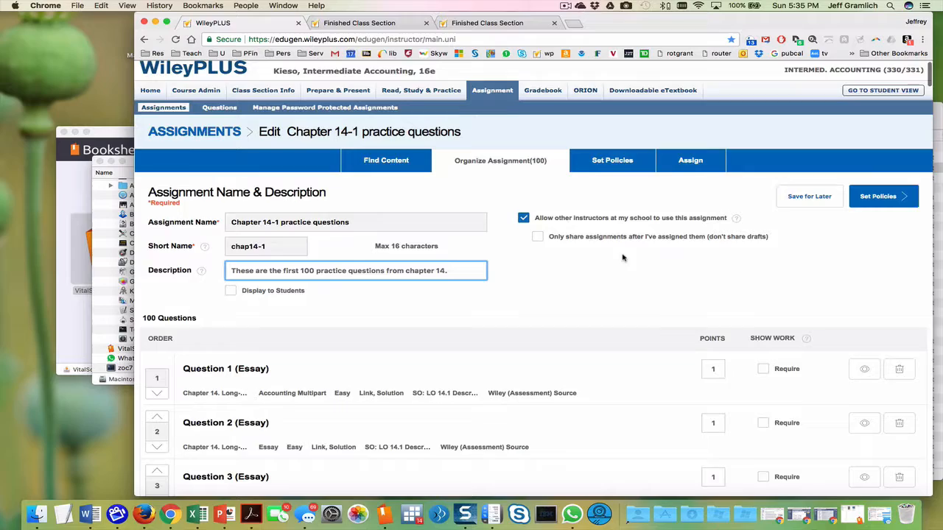
scroll("down", 3)
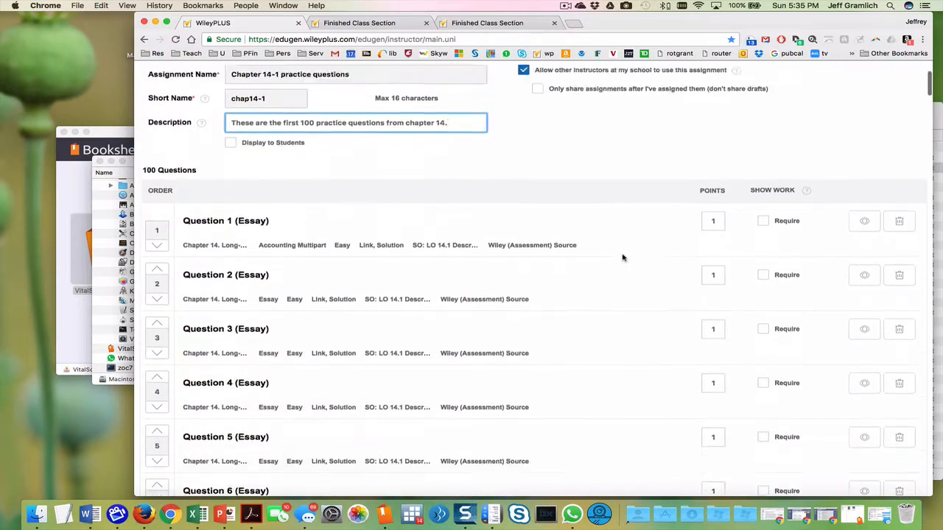
scroll("down", 3)
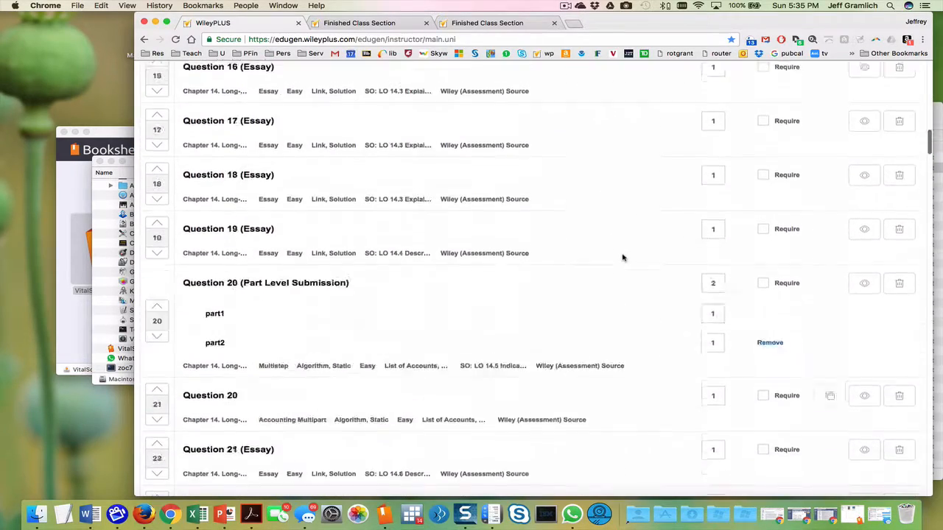
scroll("down", 3)
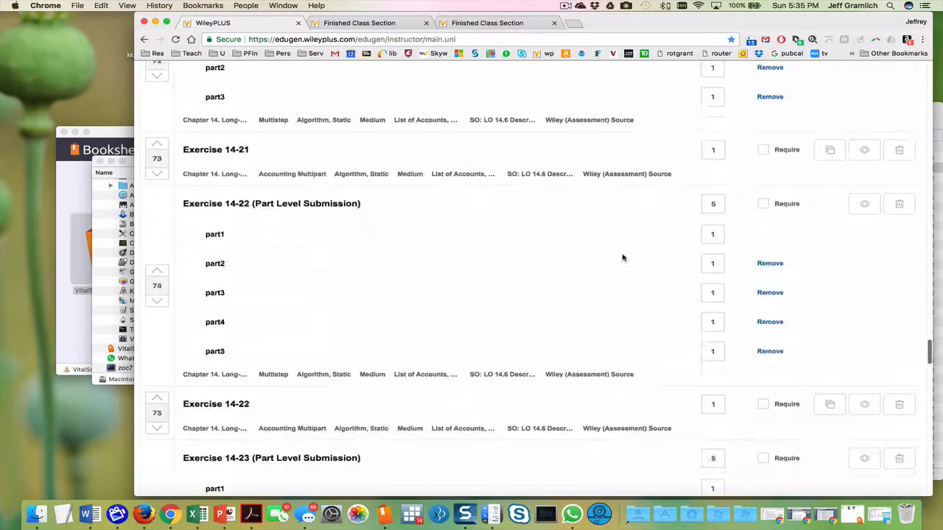
scroll("down", 3)
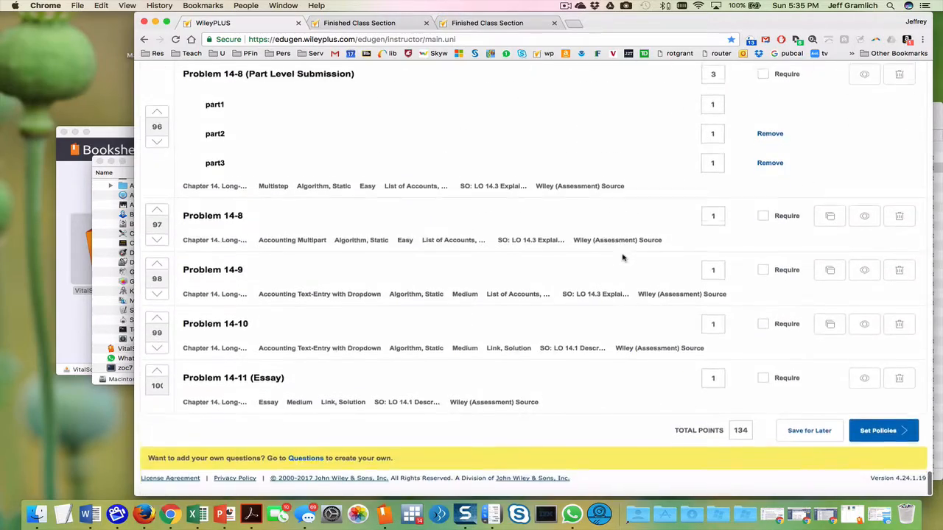
In assignment policies, make algorithmic values change for each attempt and each student
left_click(883, 431)
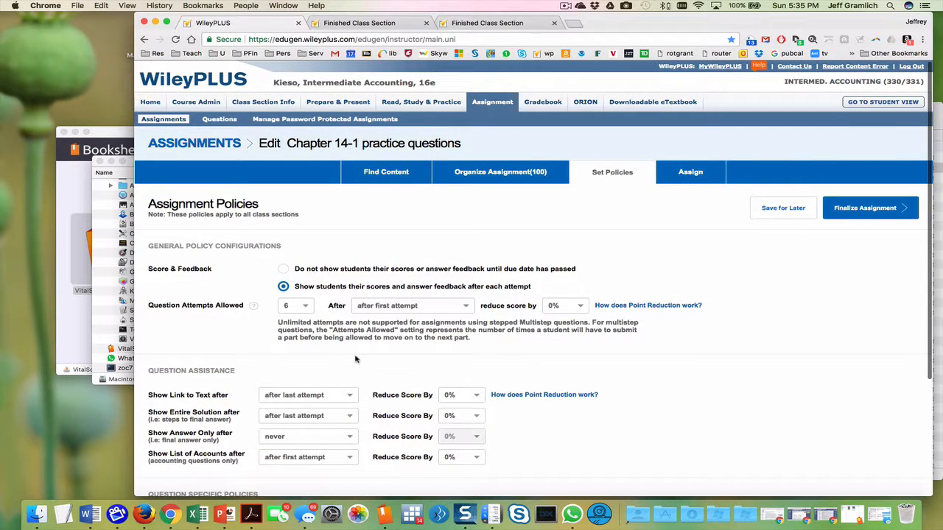
mouse_move(356, 354)
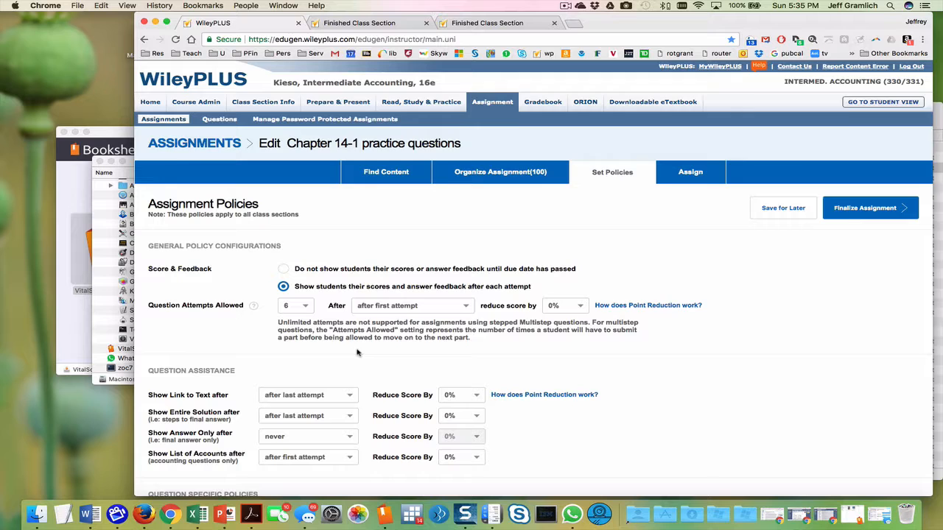
scroll("down", 3)
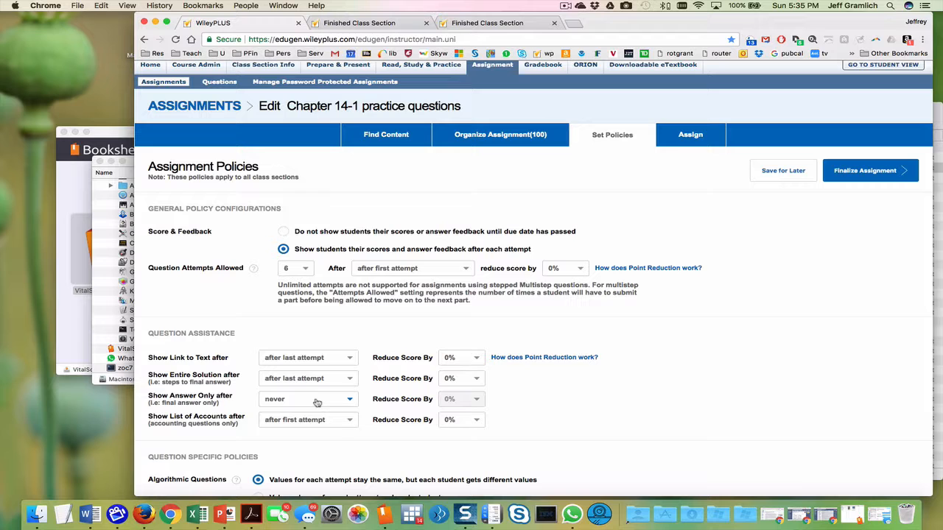
scroll("down", 3)
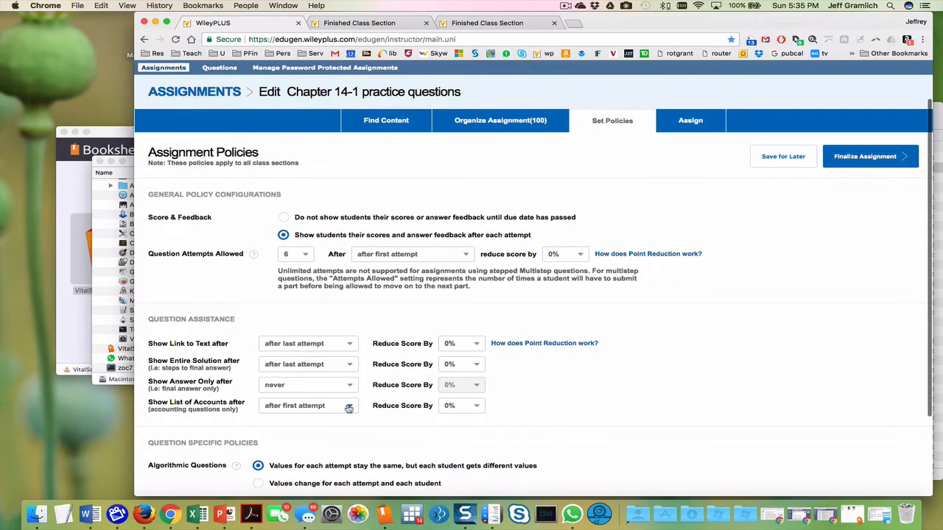
scroll("down", 3)
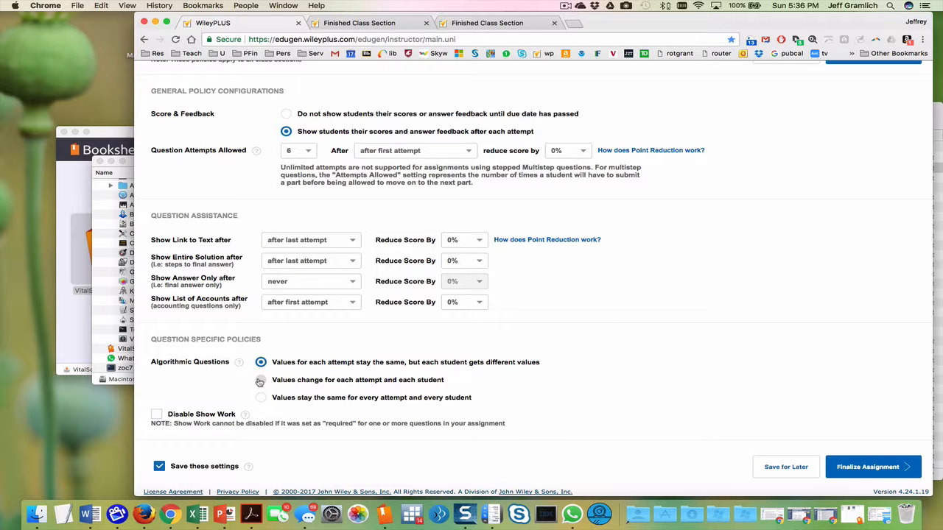
left_click(260, 380)
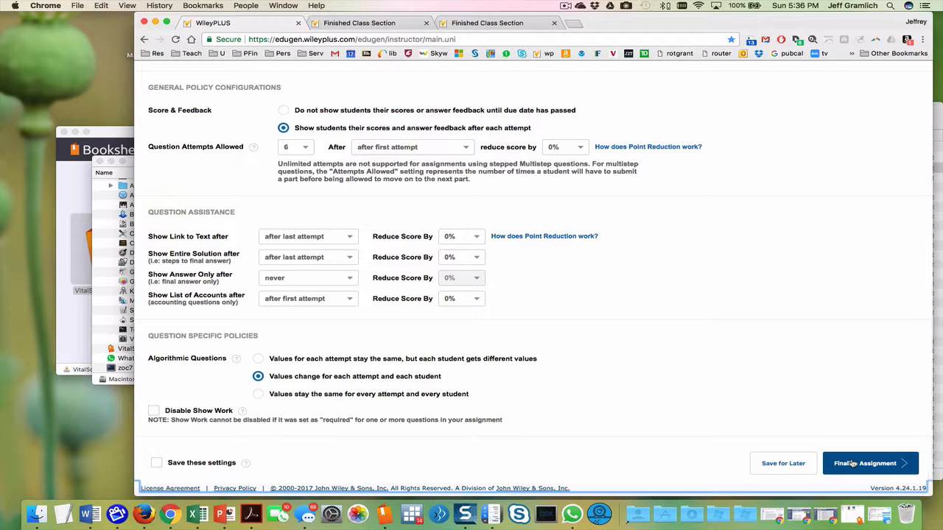
mouse_move(870, 464)
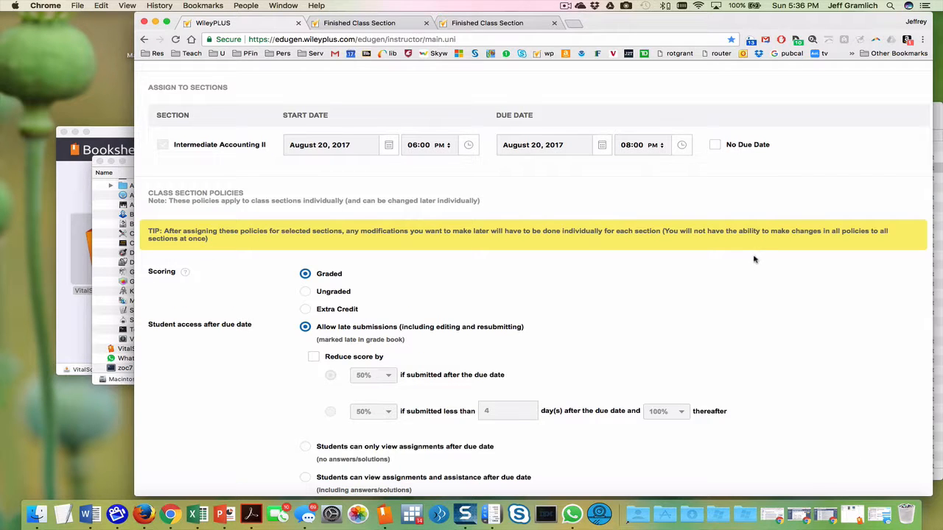
Assign Chapter 14-1 practice questions to Intermediate Accounting II, ungraded, no due date
left_click(714, 145)
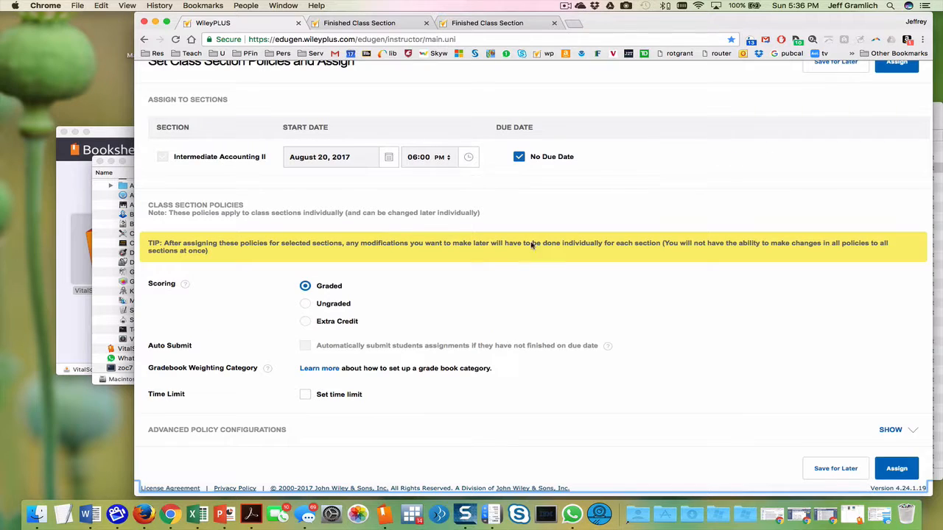
left_click(305, 302)
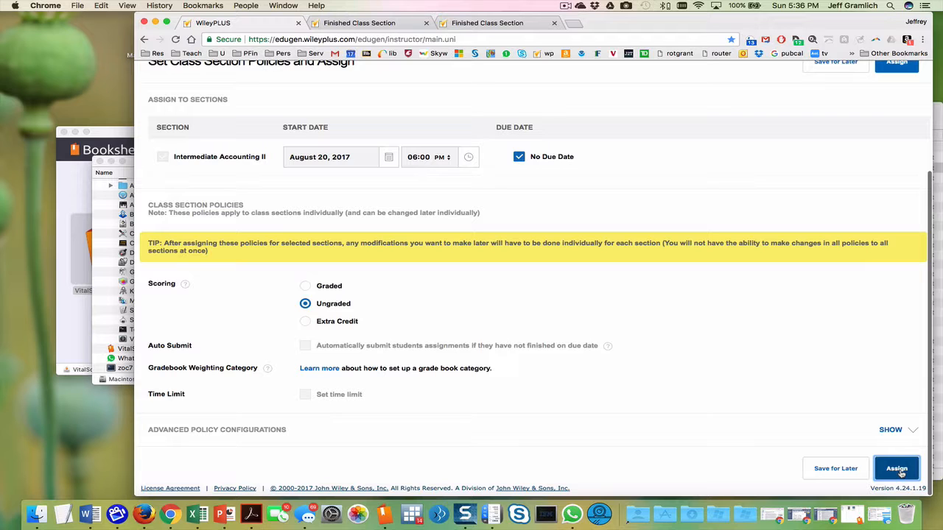
left_click(896, 468)
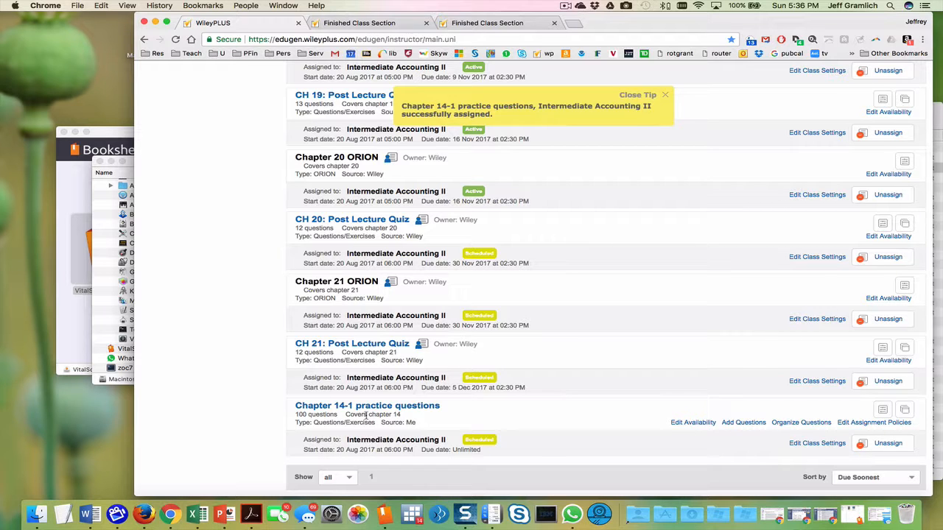
scroll("up", 3)
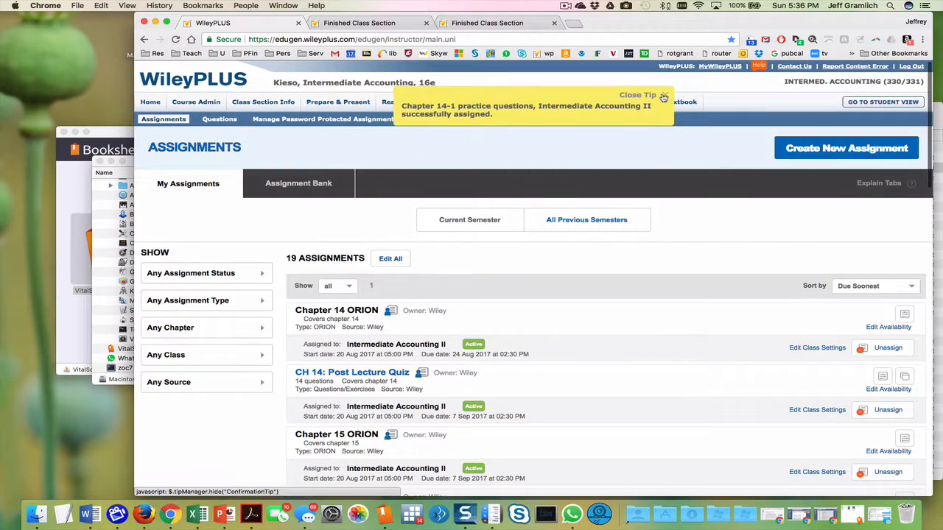
Start a standard assignment and search Chapter 14. Long-Term Liabilities from Wiley Assessment and Practice
left_click(846, 148)
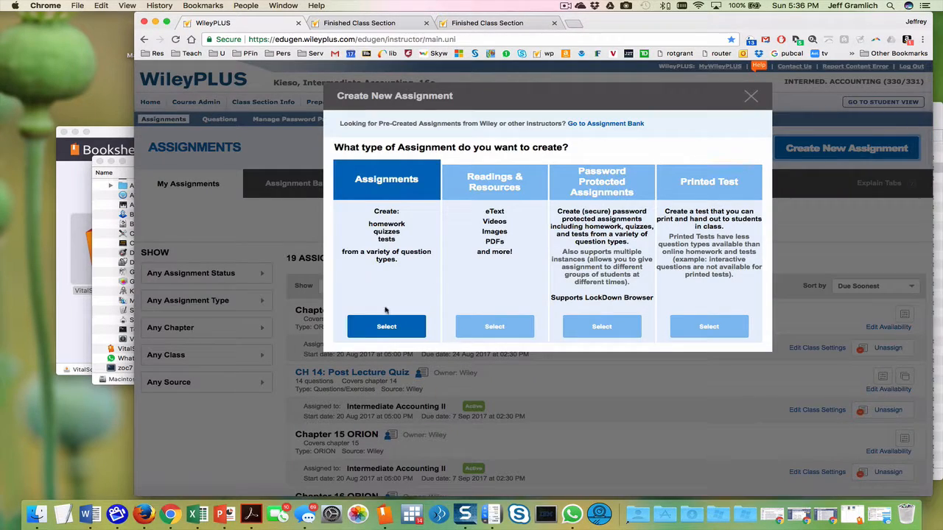
left_click(386, 326)
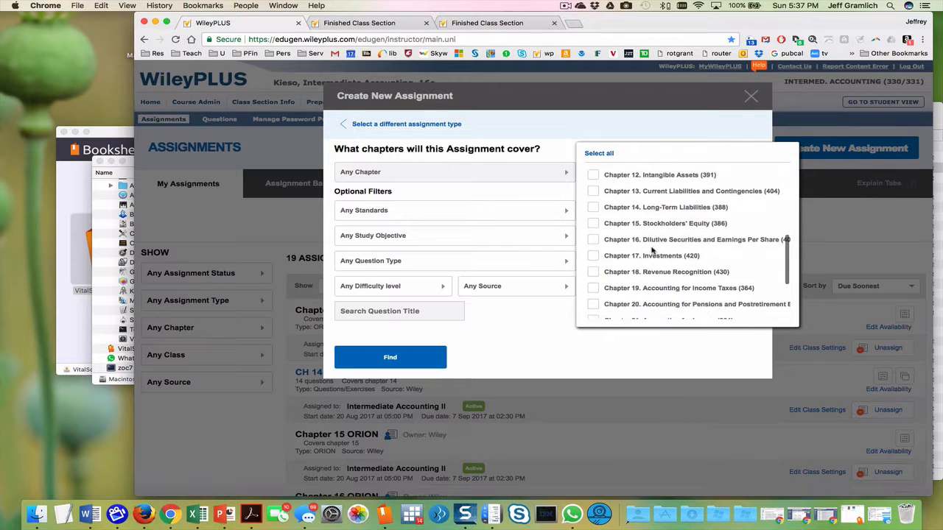
left_click(593, 207)
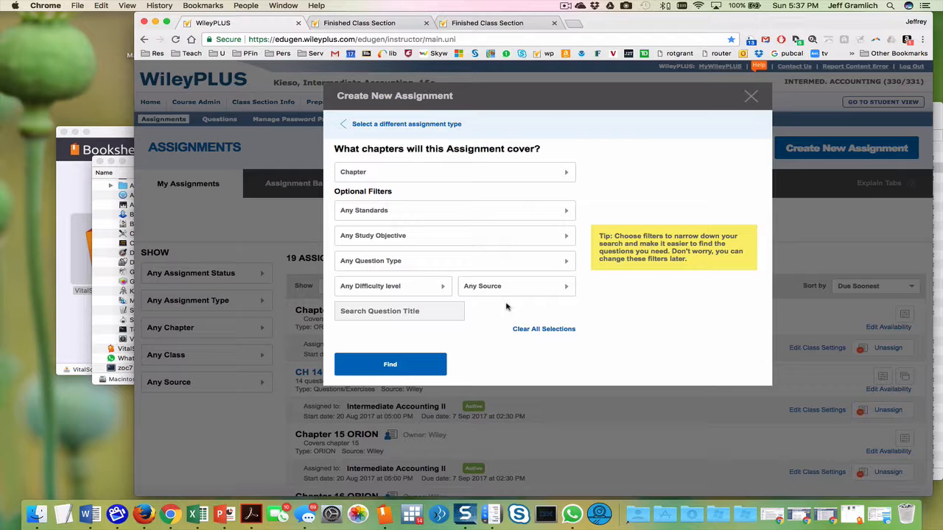
mouse_move(507, 300)
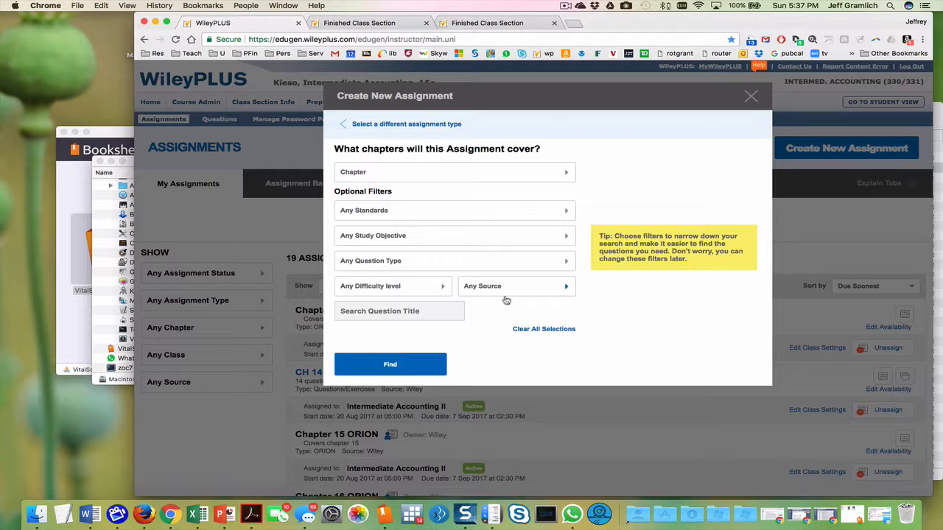
left_click(516, 285)
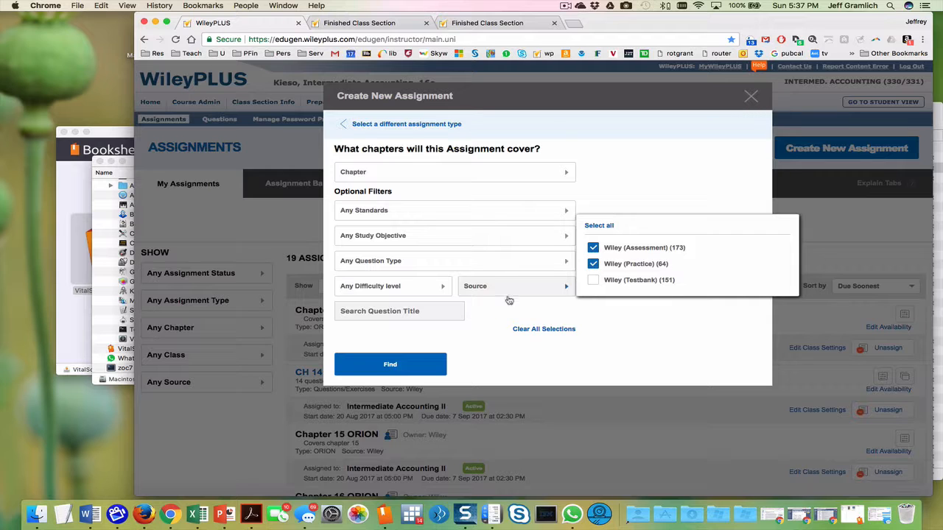
left_click(390, 364)
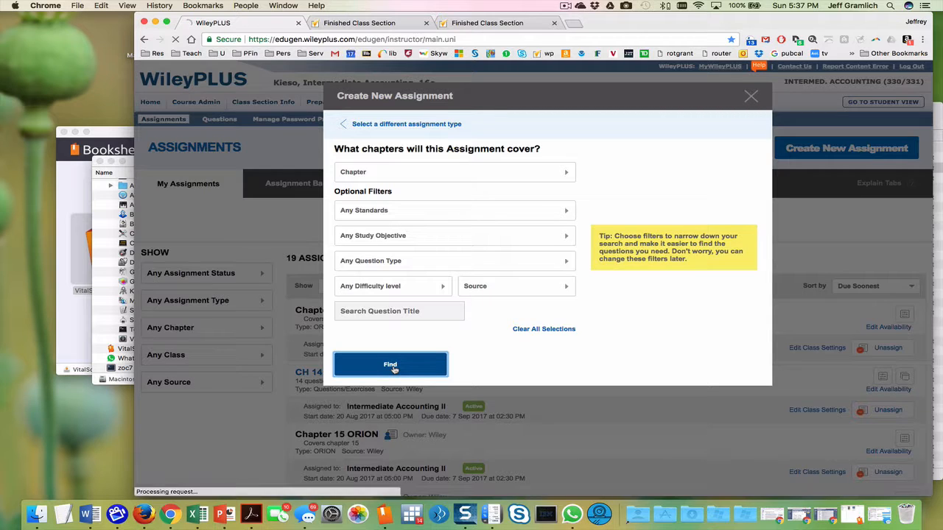
left_click(391, 365)
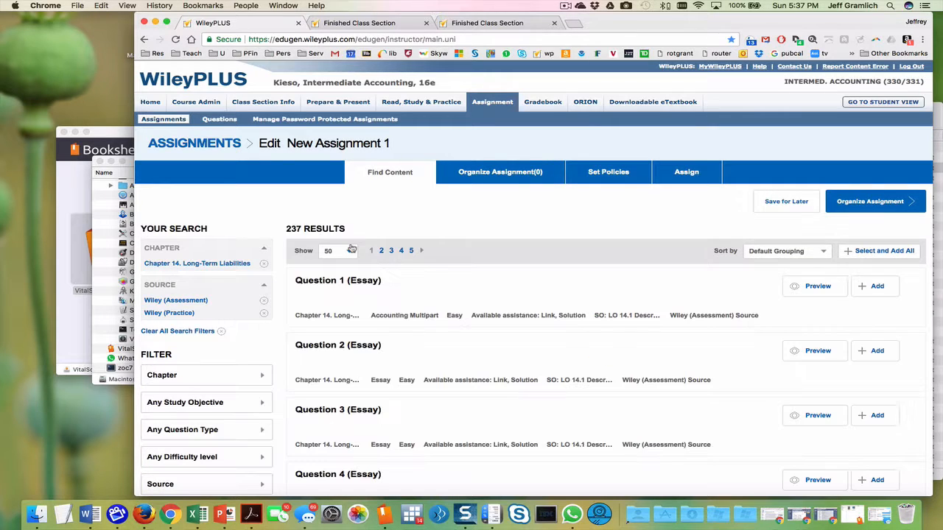
Show 100 results per page, add all listed questions, and continue to Organize Assignment
left_click(338, 251)
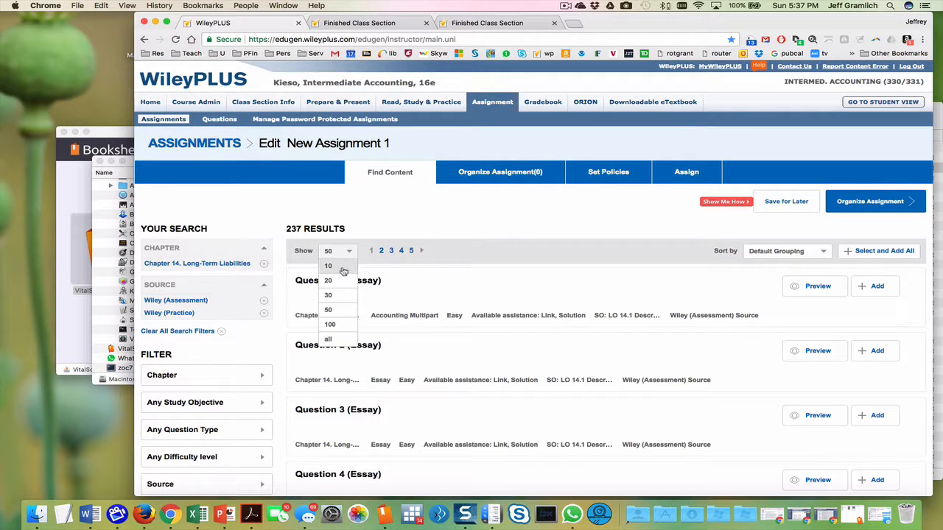
left_click(330, 324)
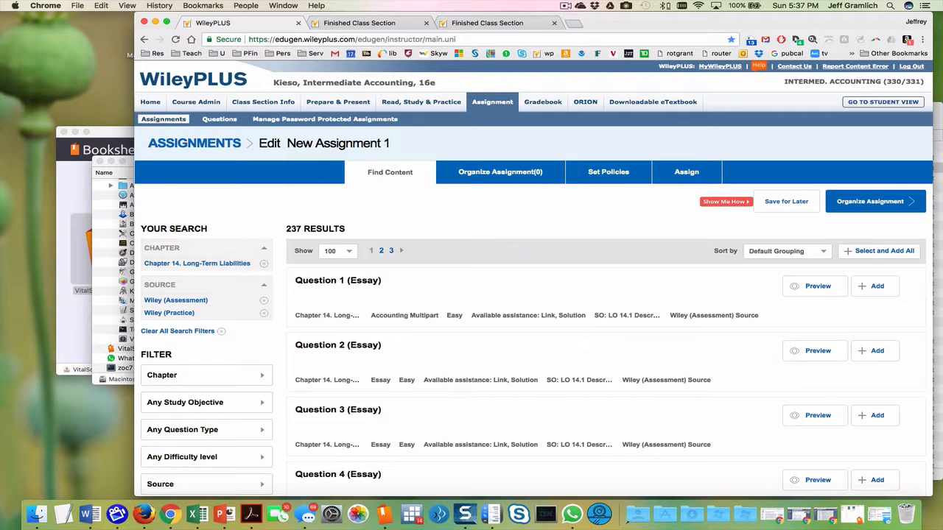
left_click(883, 250)
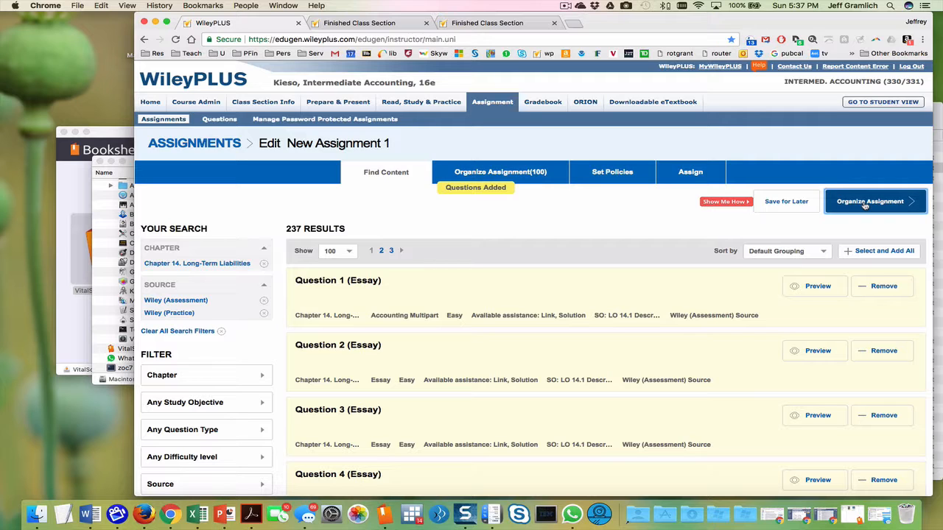
left_click(870, 201)
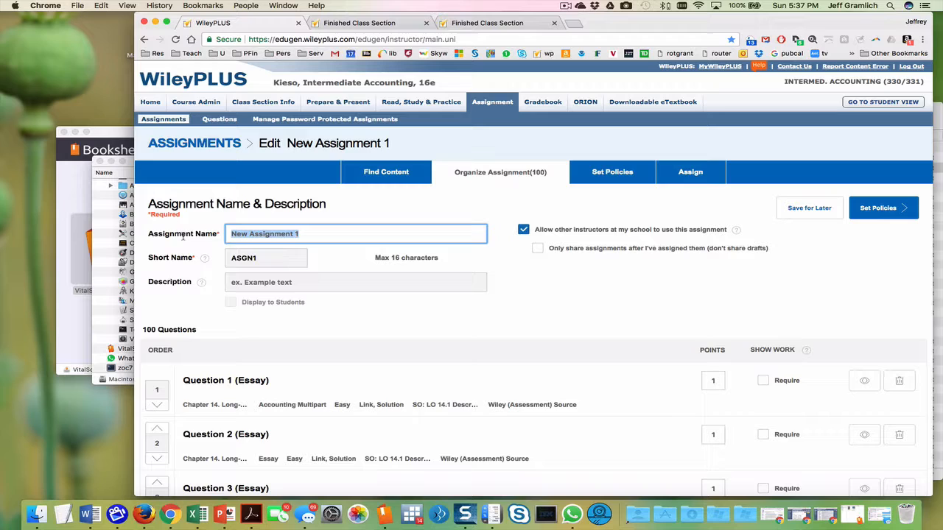
Name the assignment 'Chapter 14-2 practice questions' with short name chap14-2
type("Chapter 14")
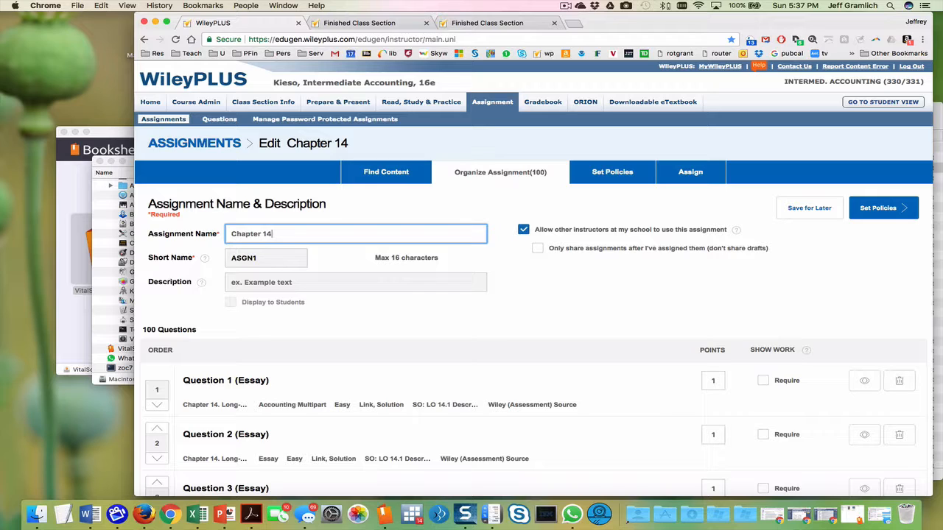
type("pract")
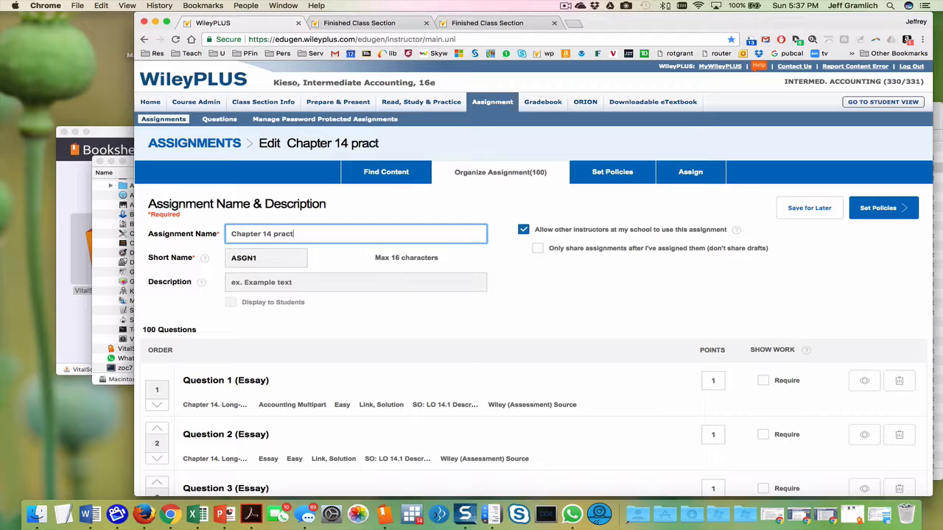
type("ice questions")
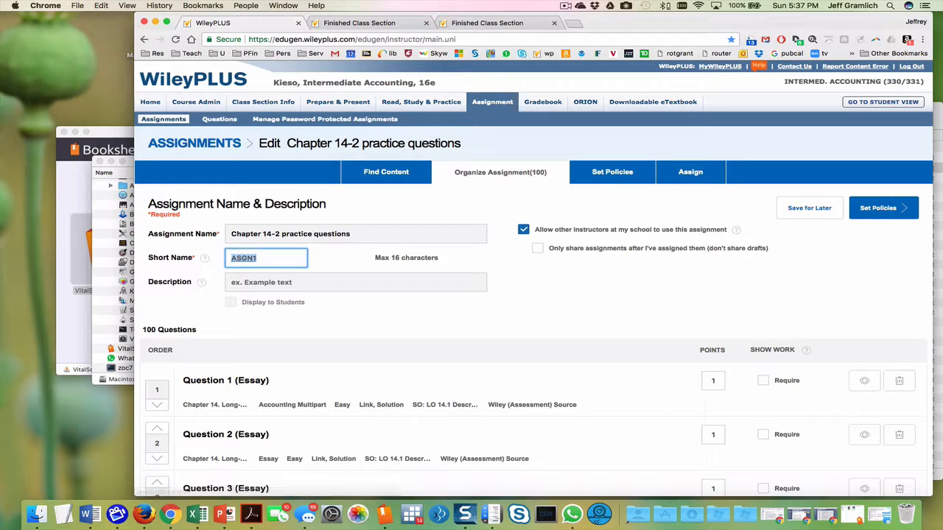
type("chap14-2")
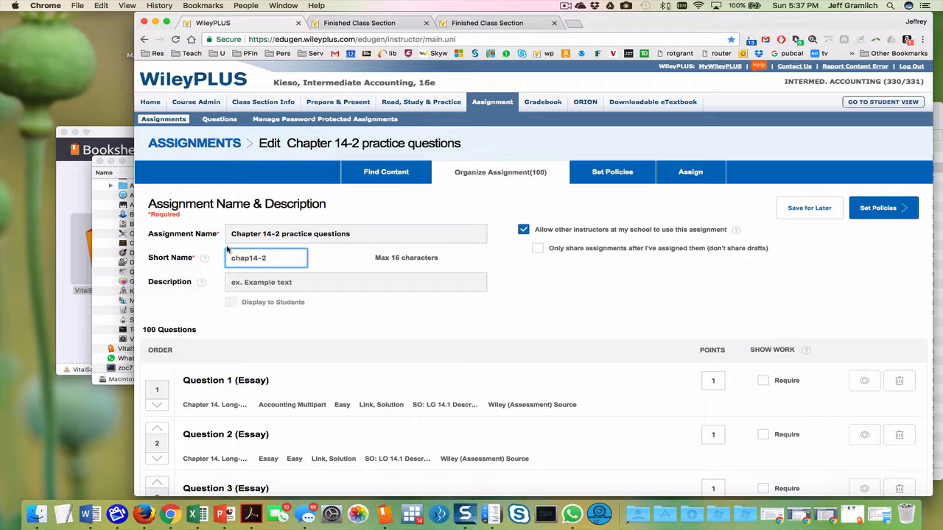
Enter the description 'You practice these questions.' and scroll through the question list
left_click(356, 282)
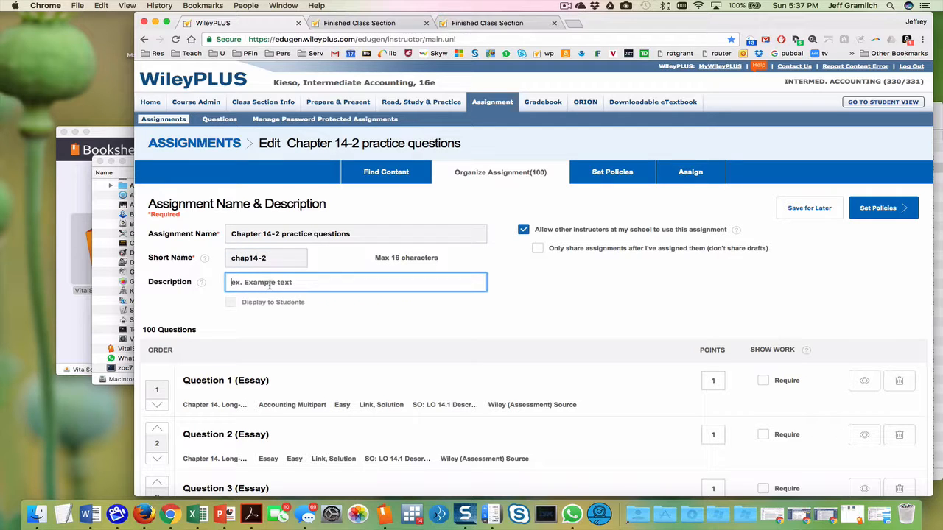
type("You pra")
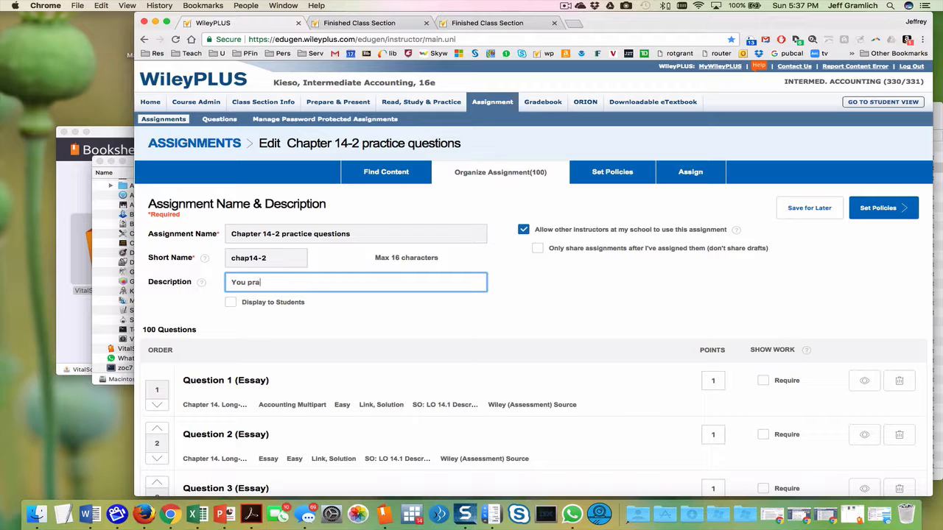
type("ctice these")
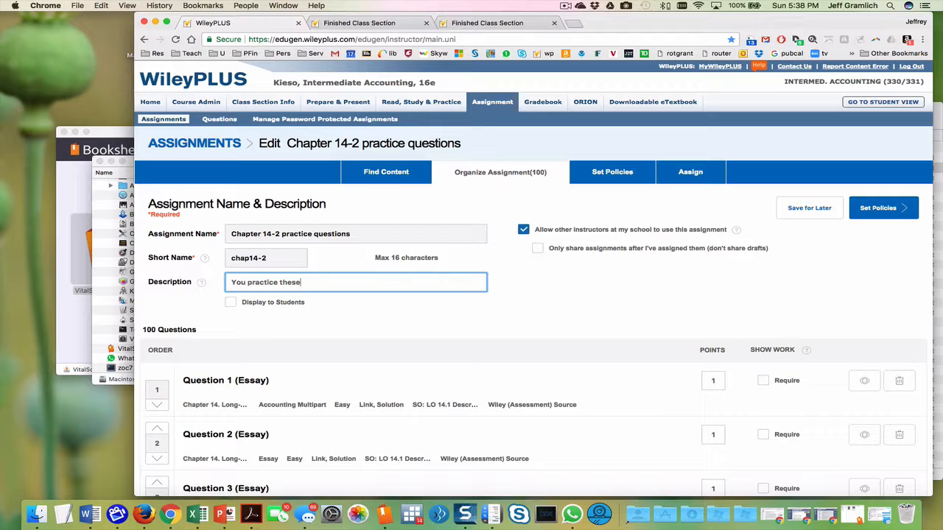
type("quest")
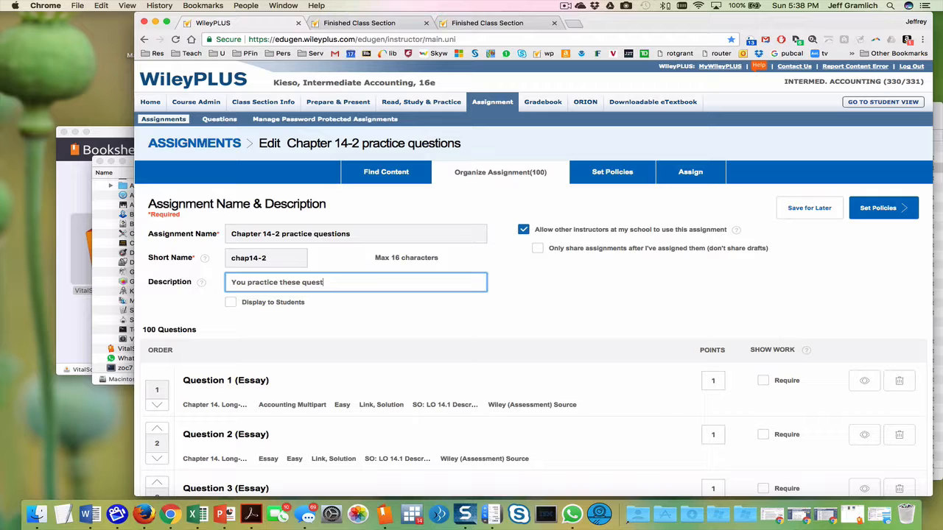
type("ions.")
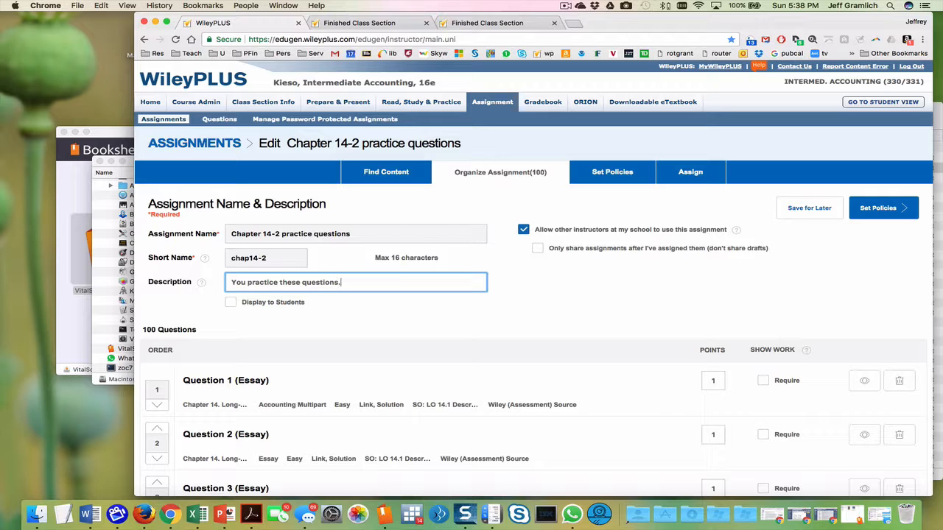
scroll("down", 3)
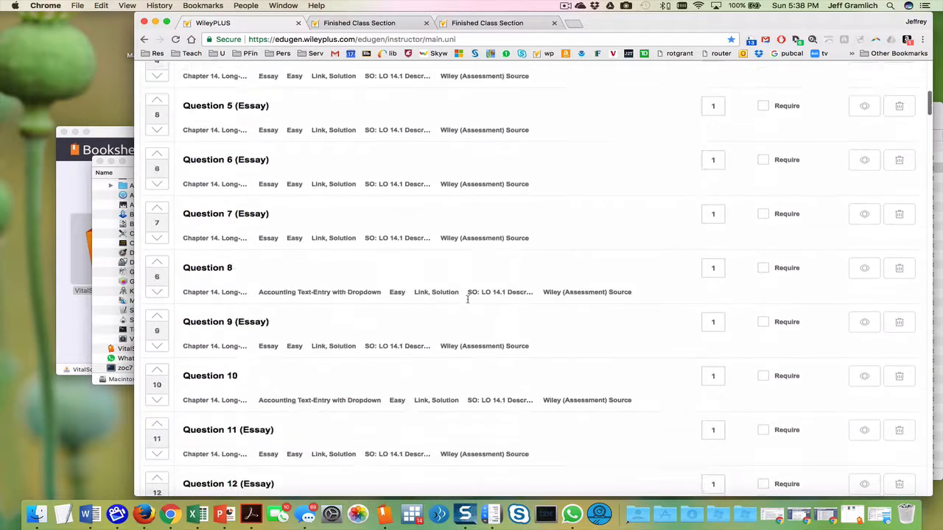
scroll("down", 3)
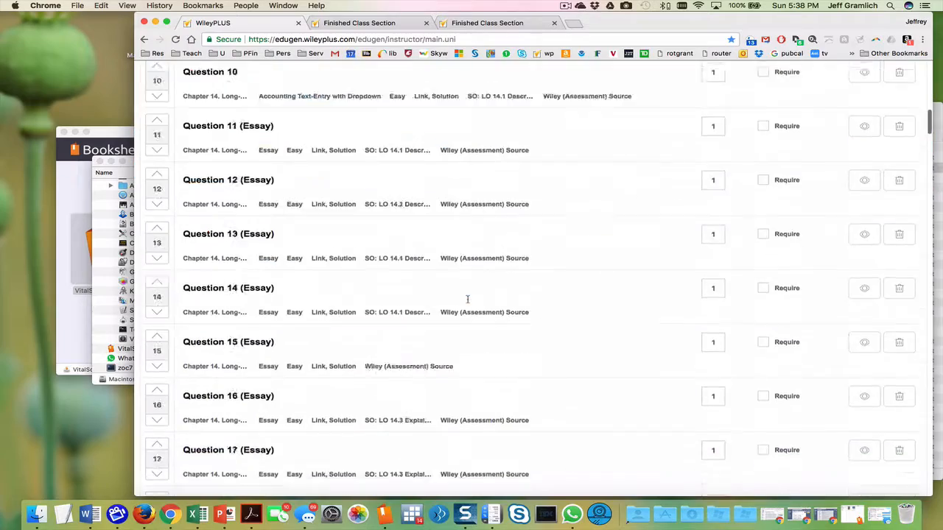
scroll("down", 3)
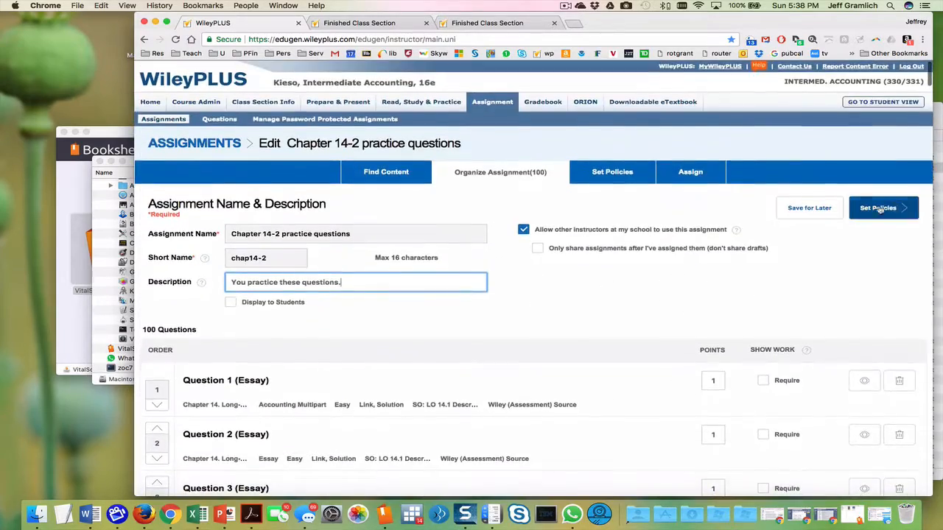
Assign Chapter 14-2 practice questions to Intermediate Accounting II, ungraded, no due date
left_click(613, 172)
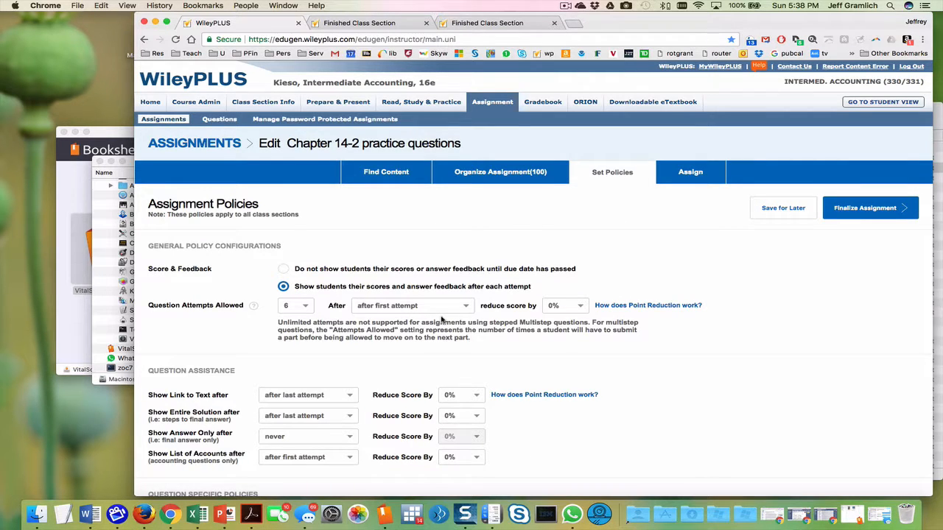
scroll("down", 3)
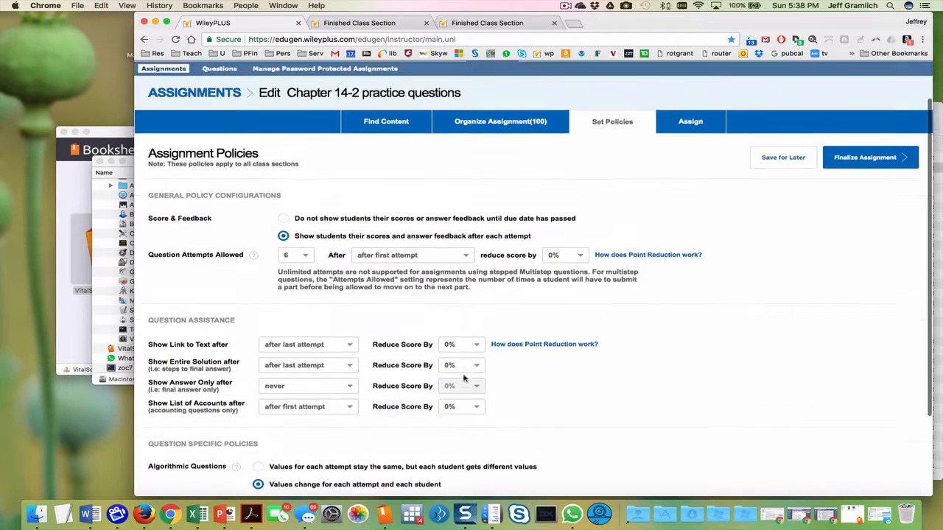
scroll("down", 3)
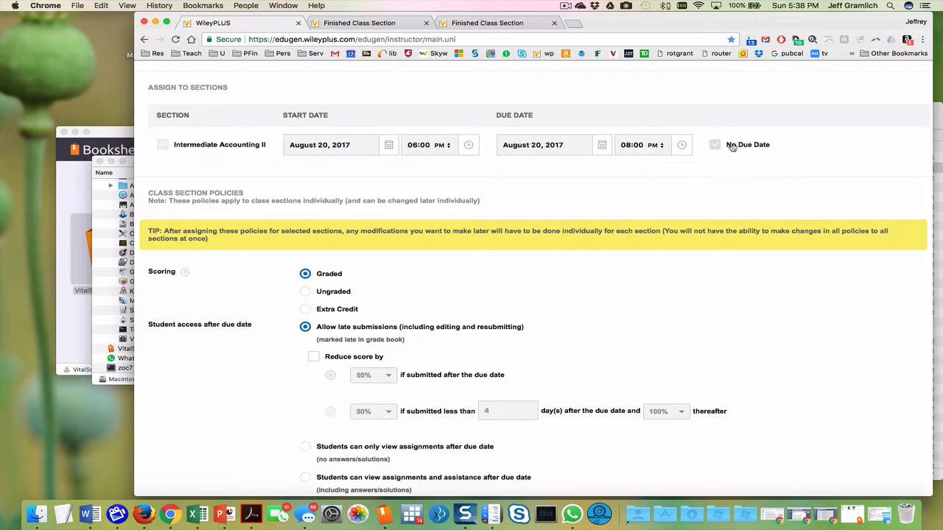
left_click(715, 145)
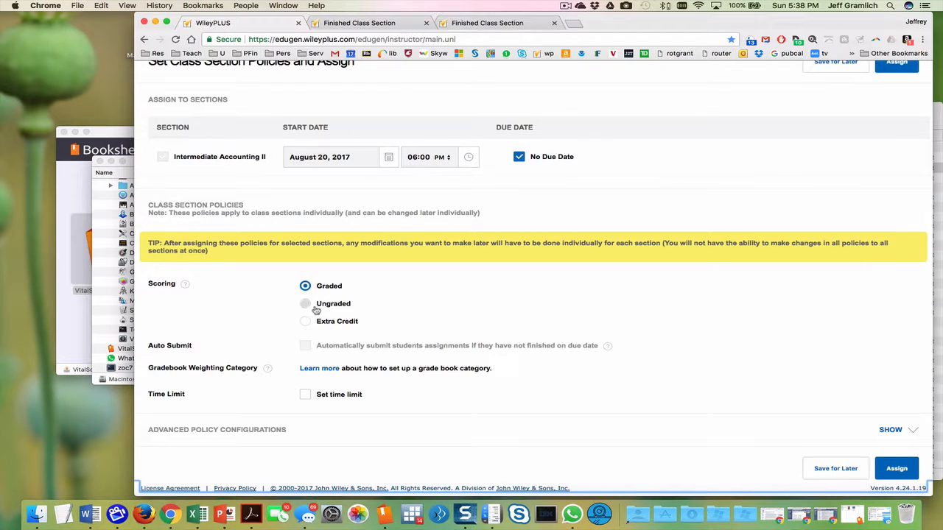
left_click(305, 304)
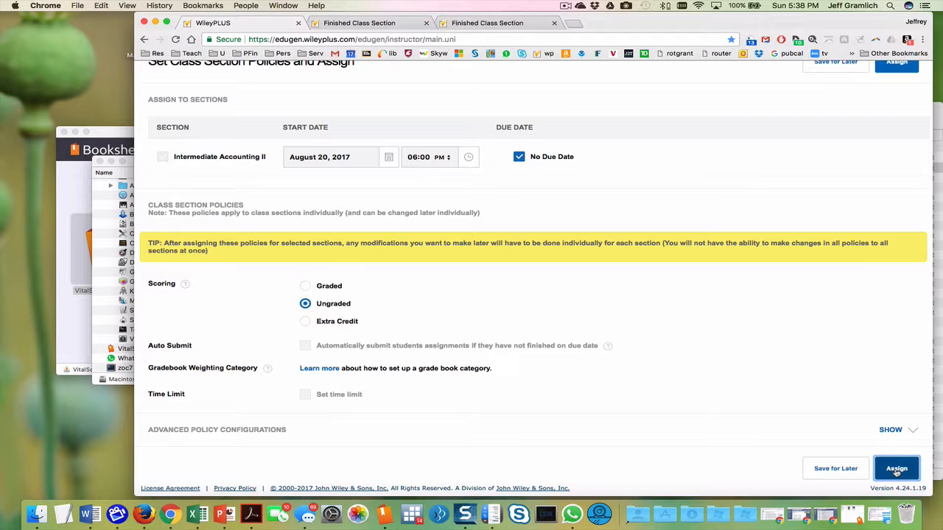
left_click(897, 468)
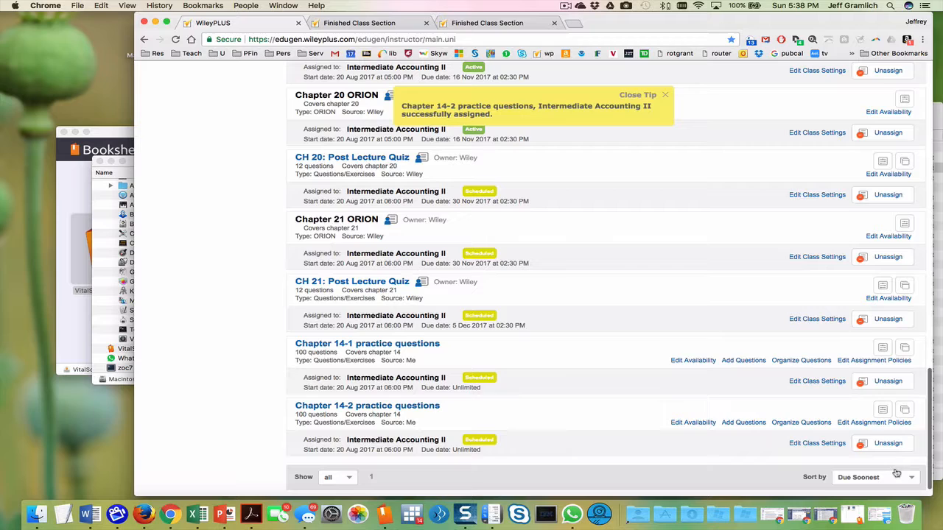
mouse_move(458, 431)
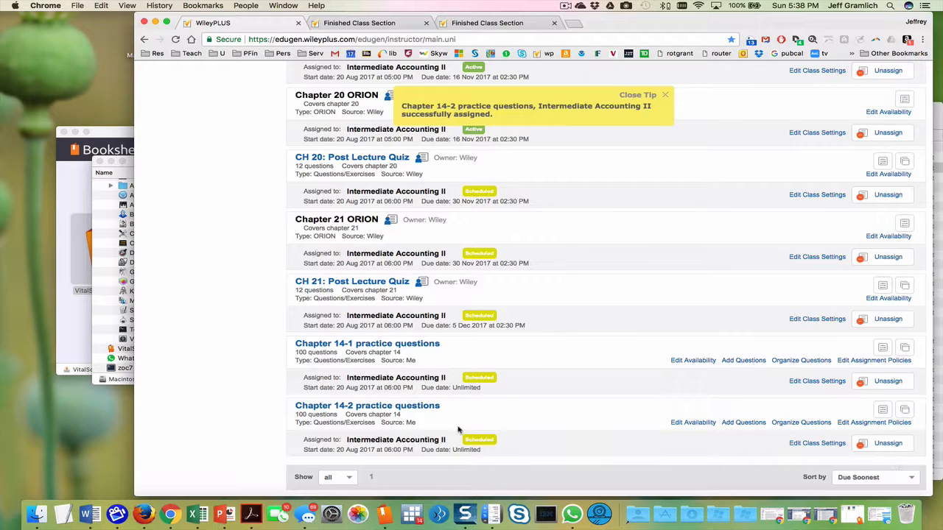
mouse_move(396, 440)
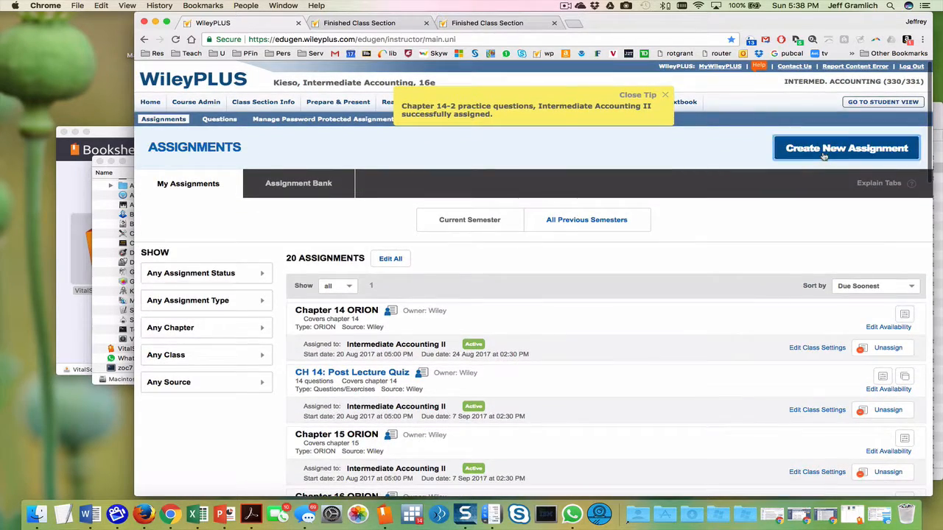
Start a third assignment and find Chapter 14. Long-Term Liabilities questions from Wiley (Practice)
left_click(846, 148)
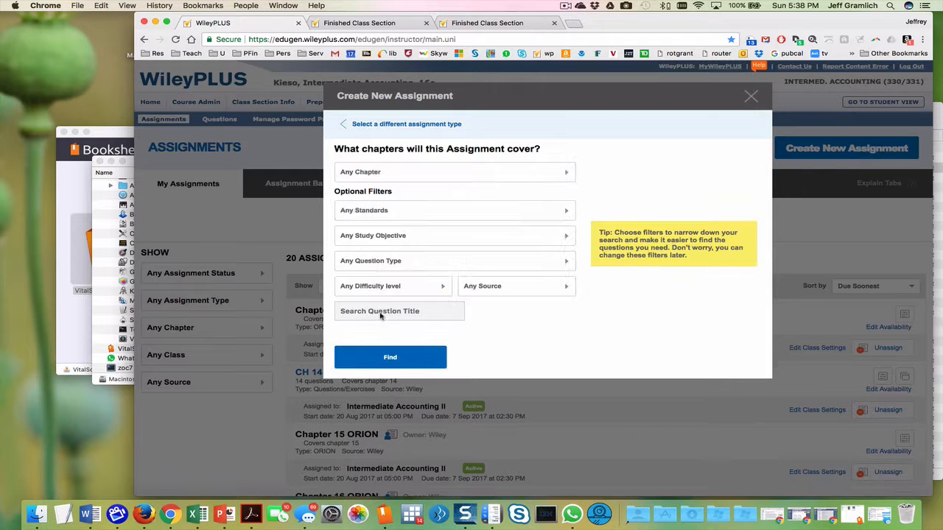
left_click(453, 172)
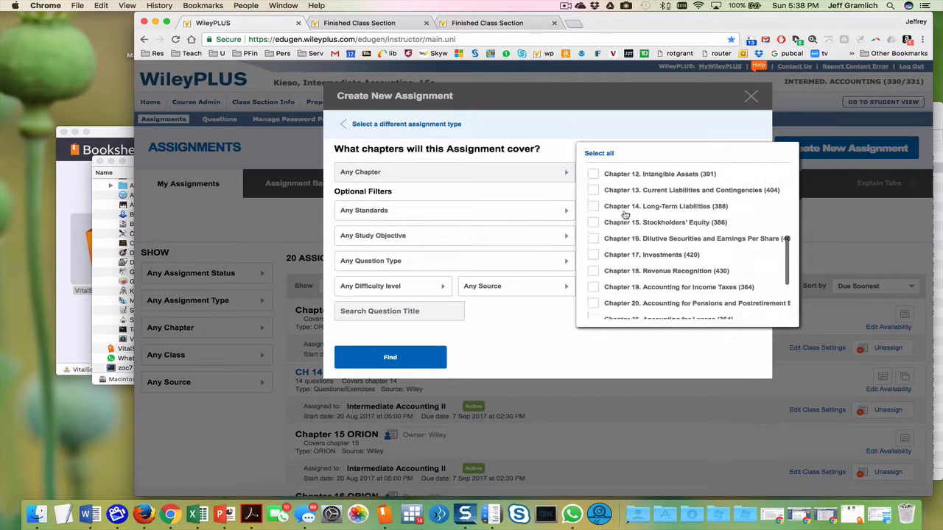
left_click(593, 207)
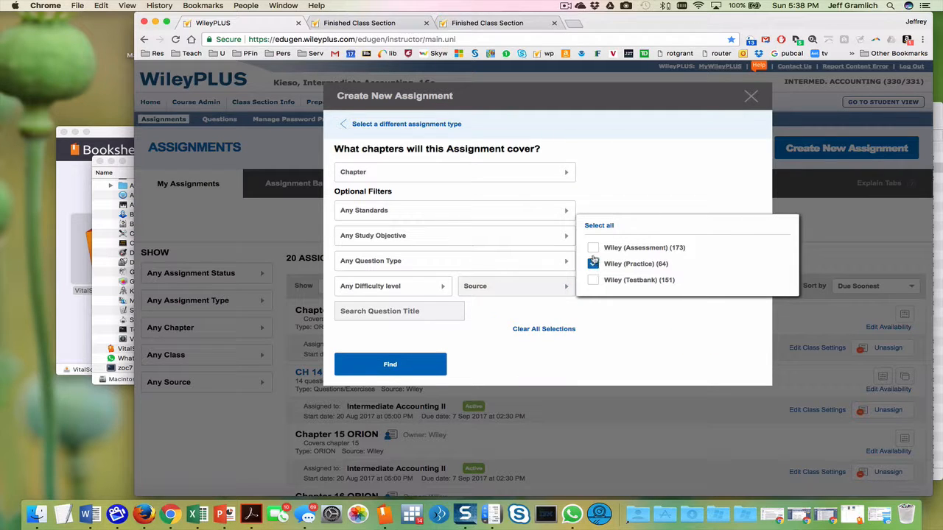
left_click(390, 364)
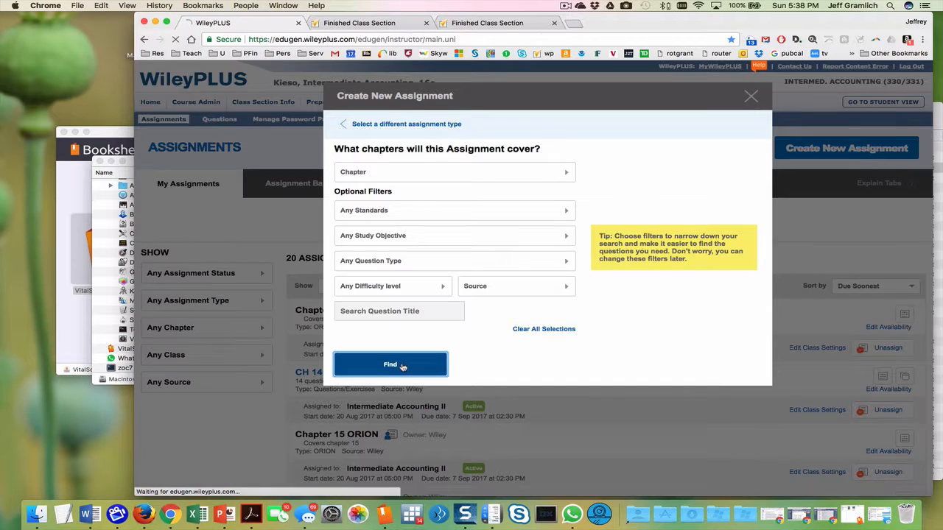
left_click(390, 364)
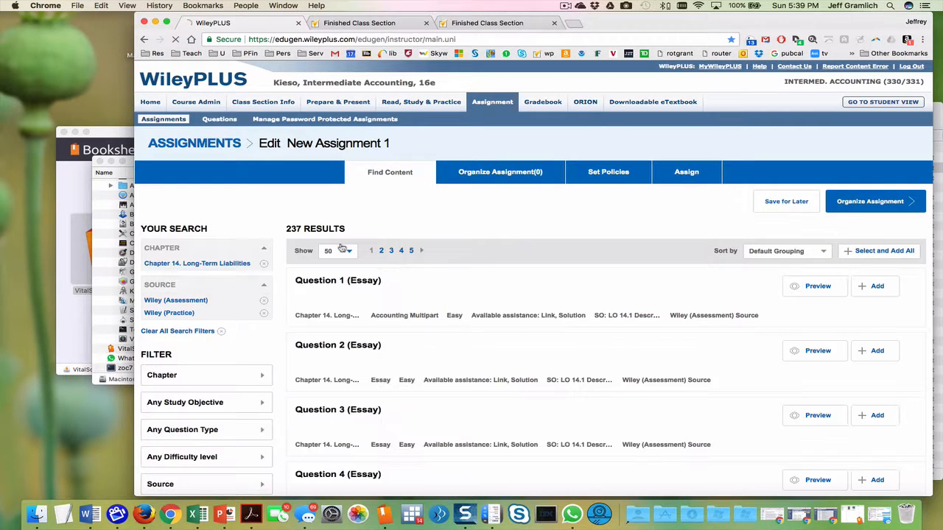
Show 100 results per page and add the 37 IFRS practice questions from page 3
left_click(338, 250)
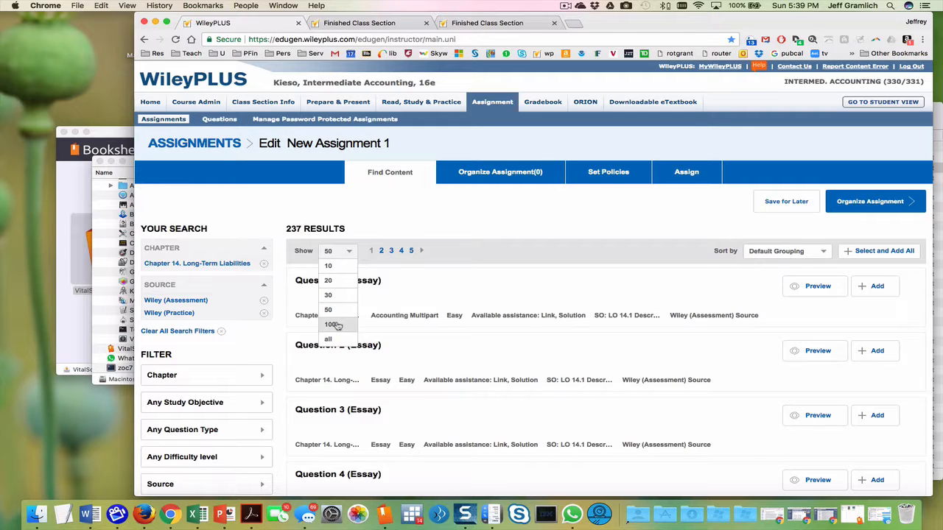
left_click(328, 325)
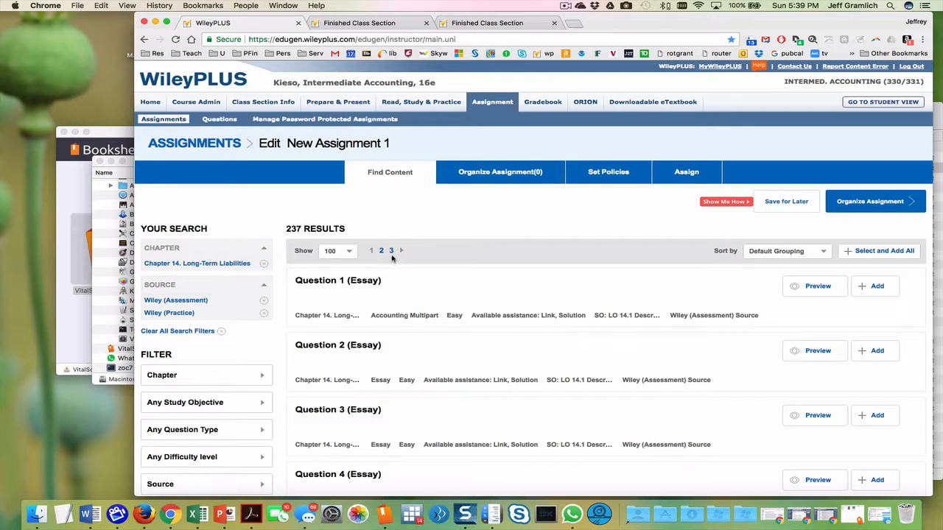
left_click(381, 251)
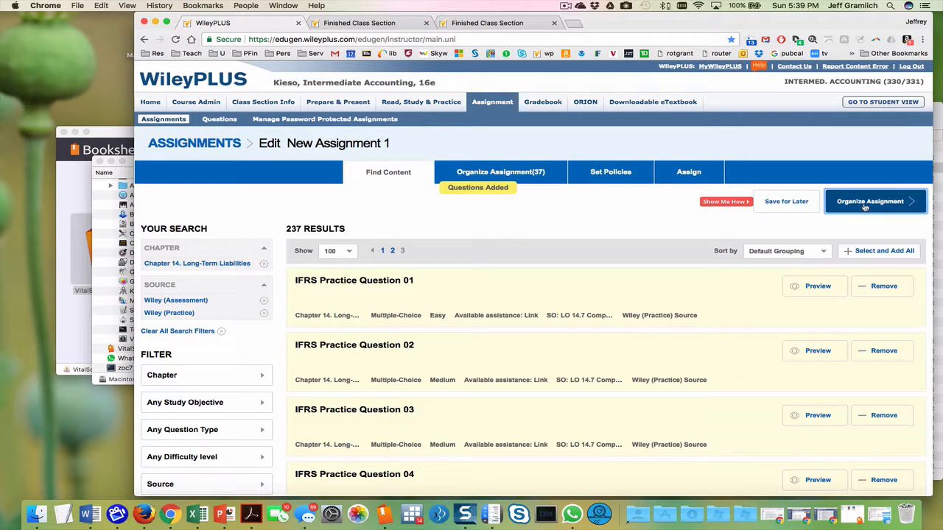
left_click(870, 201)
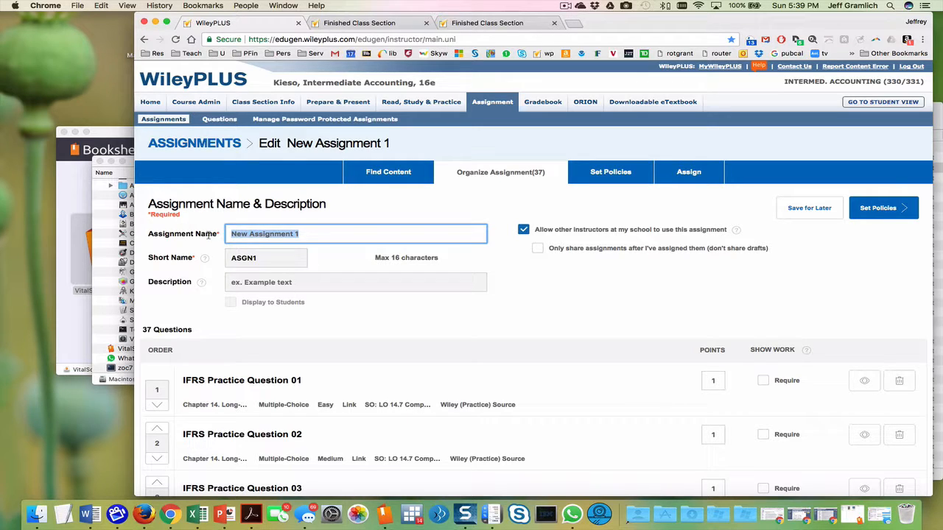
Name the assignment 'Chapter 14-3 practice questions', short name Chap14-3, with a description
type("Chapter 14-3 practice")
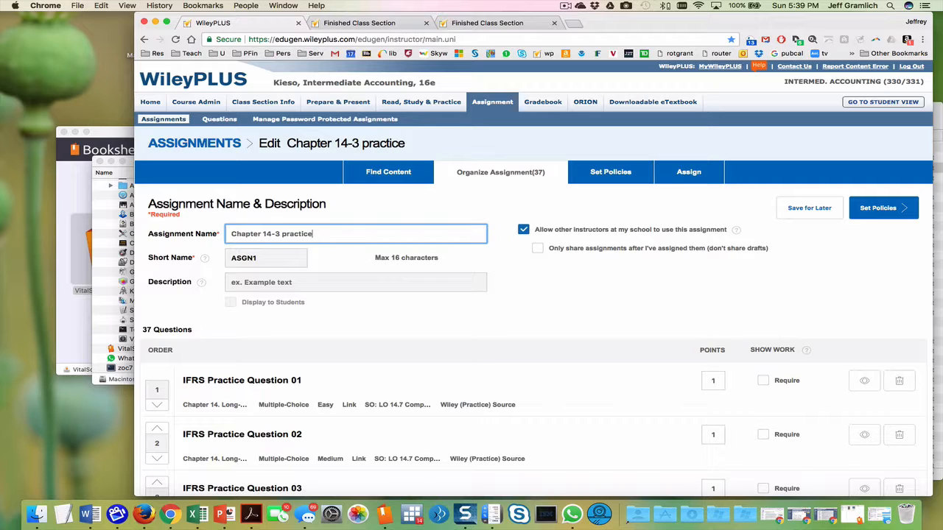
type("questions")
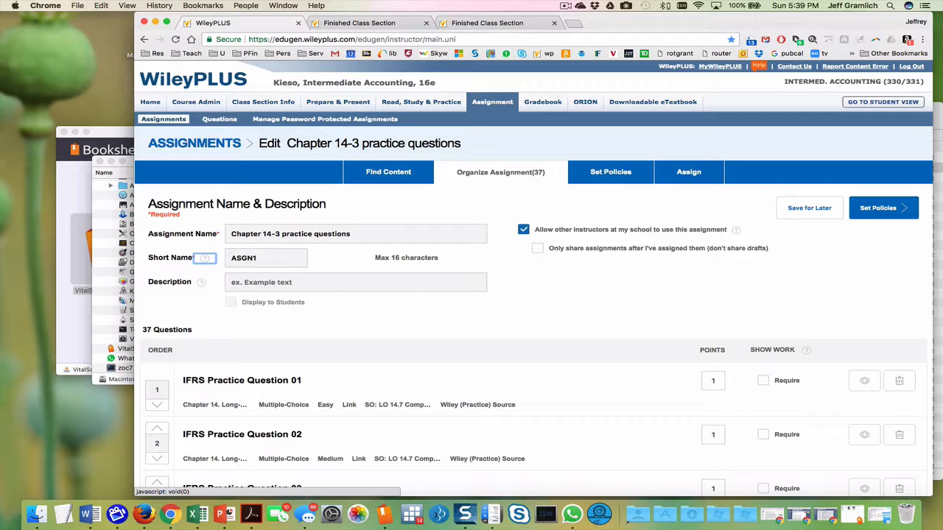
type("ch")
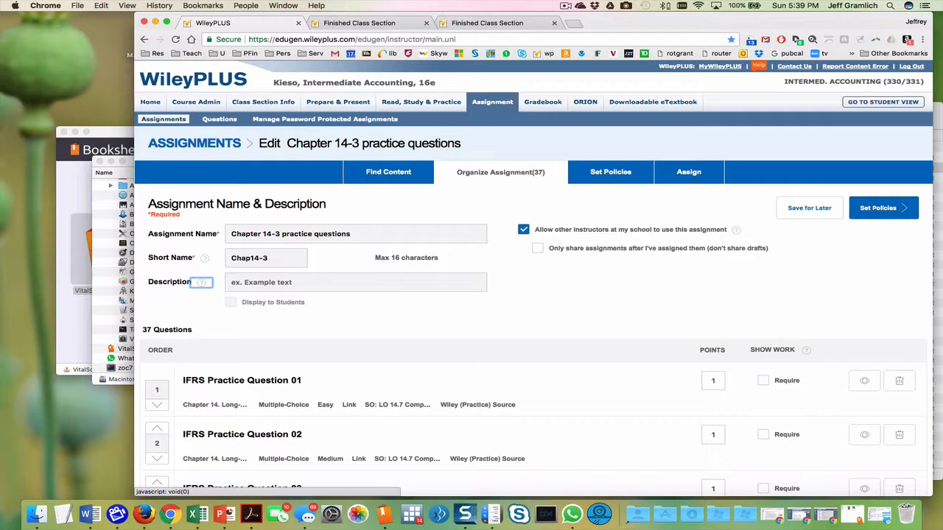
type("Your c")
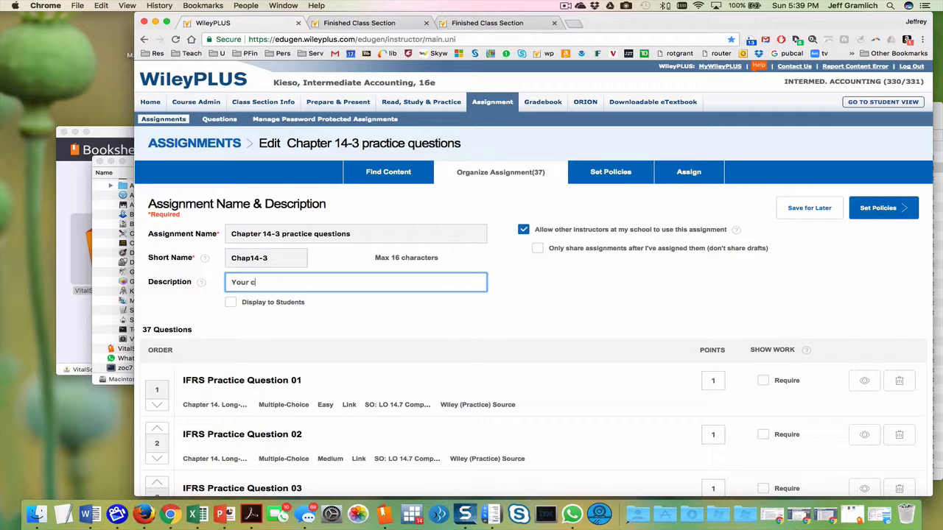
type("You can practice these questions.")
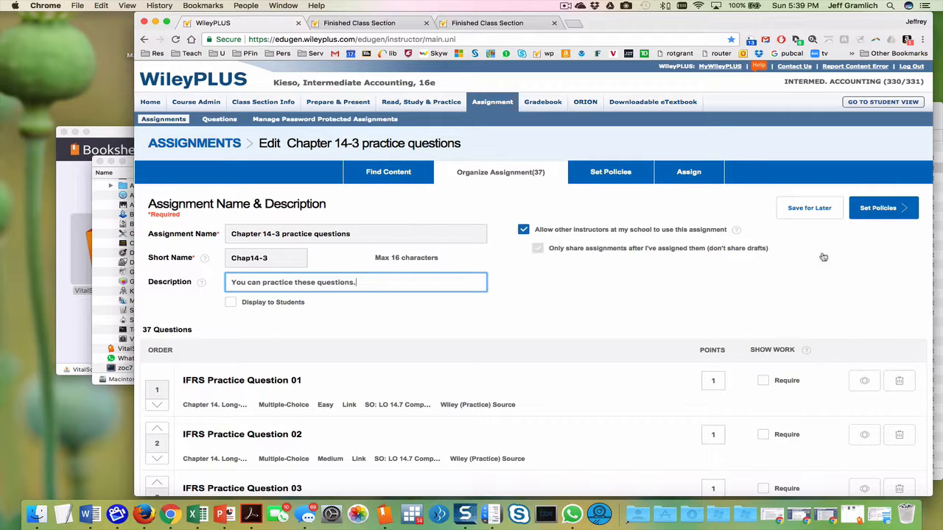
Set the policy so values change for each attempt and each student, then finalize
left_click(610, 171)
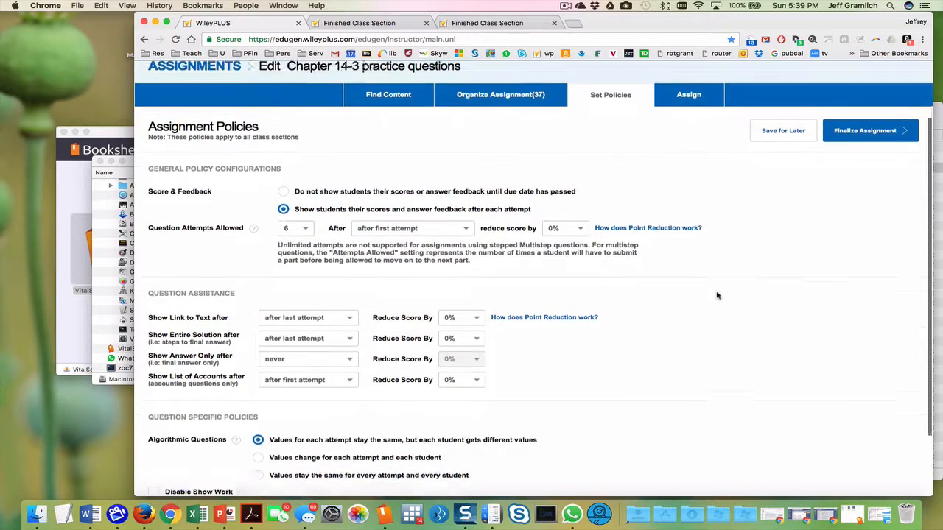
scroll("down", 3)
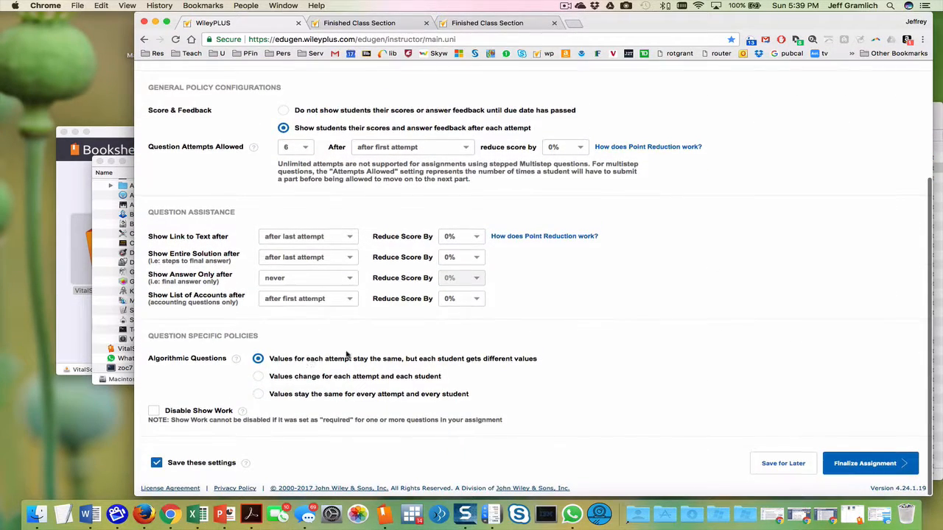
left_click(258, 376)
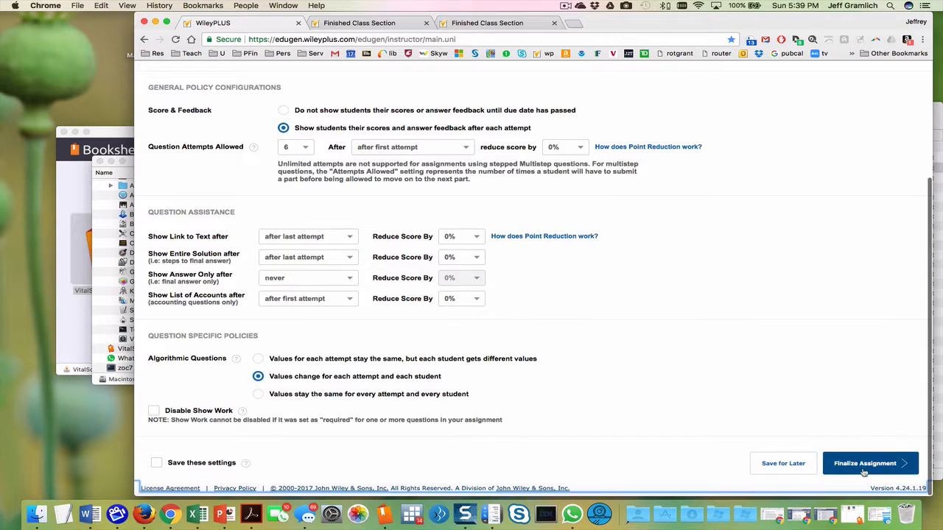
left_click(870, 463)
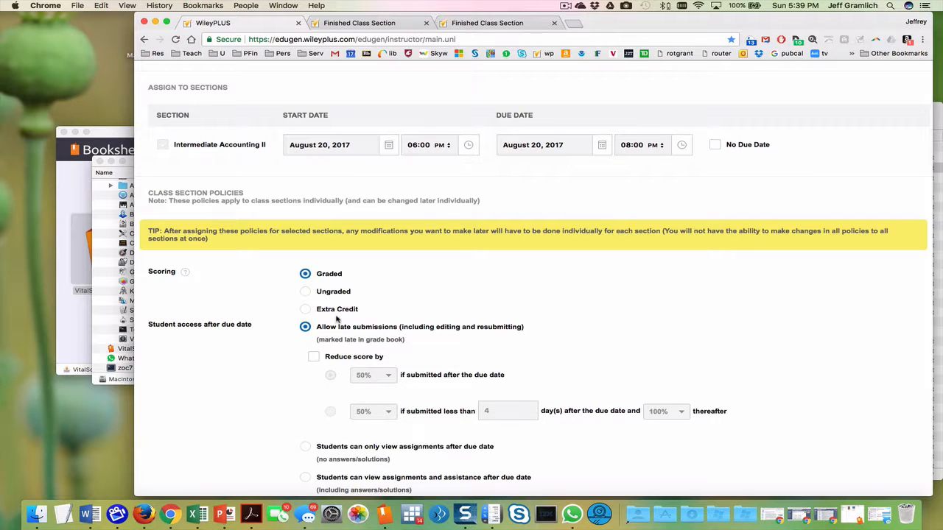
mouse_move(306, 292)
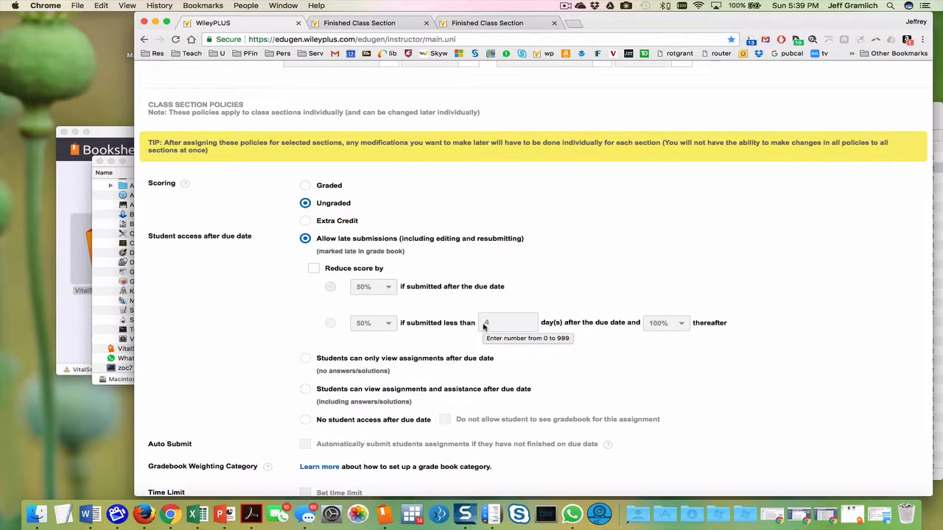
Make it ungraded, viewable with assistance after the due date, and assign it
scroll("down", 3)
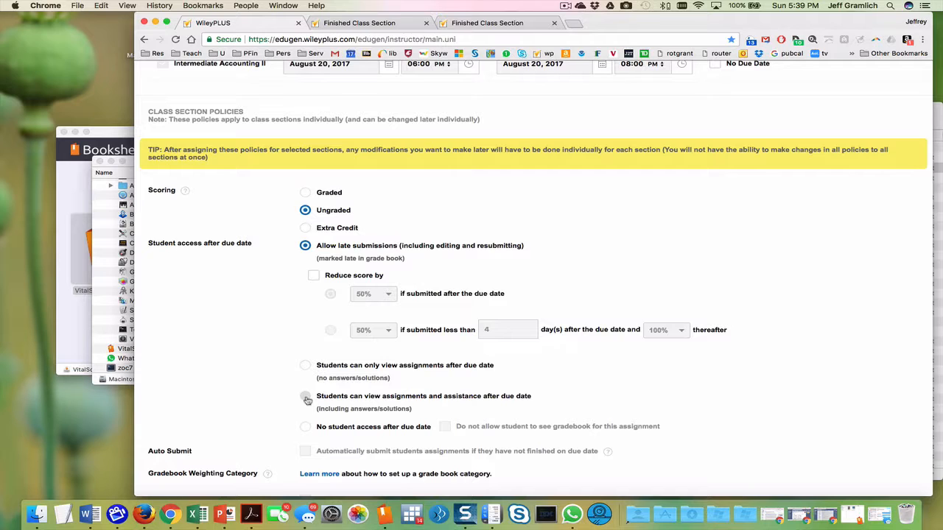
left_click(305, 396)
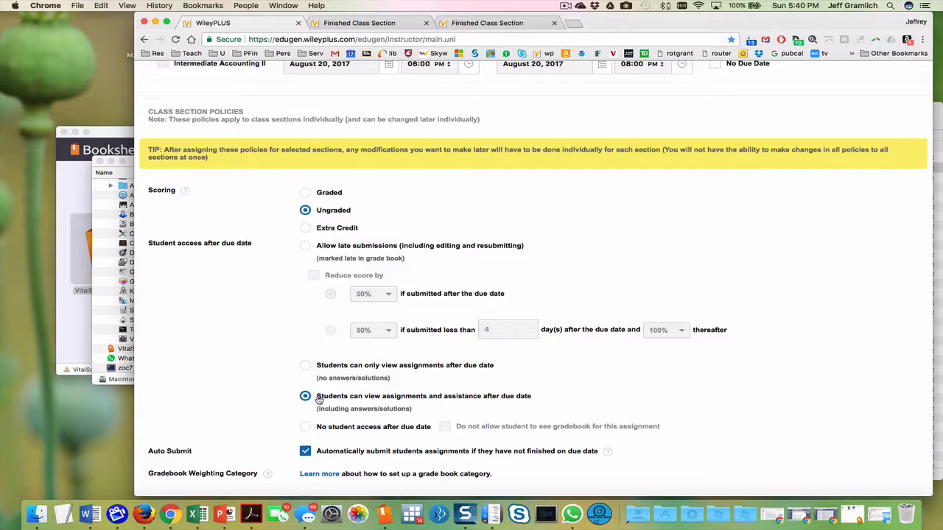
mouse_move(455, 403)
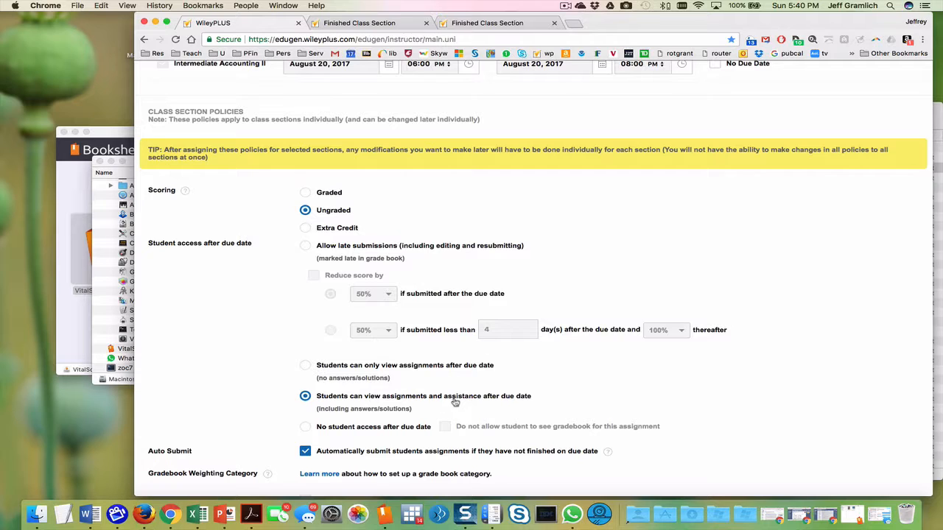
mouse_move(622, 400)
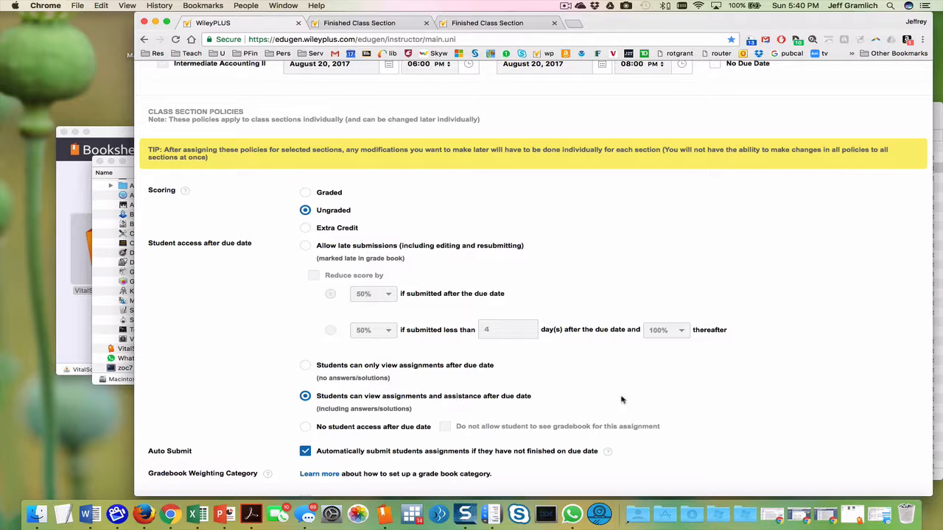
scroll("down", 3)
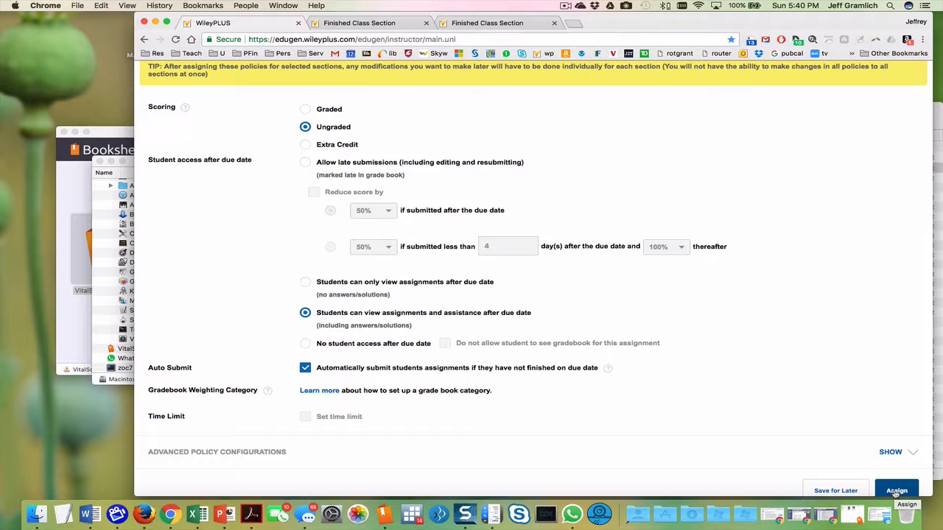
left_click(896, 490)
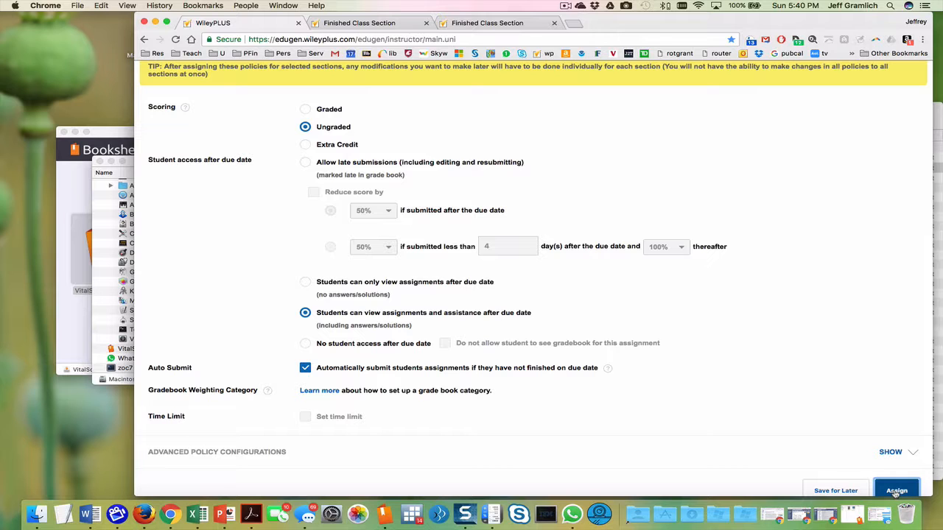
left_click(896, 491)
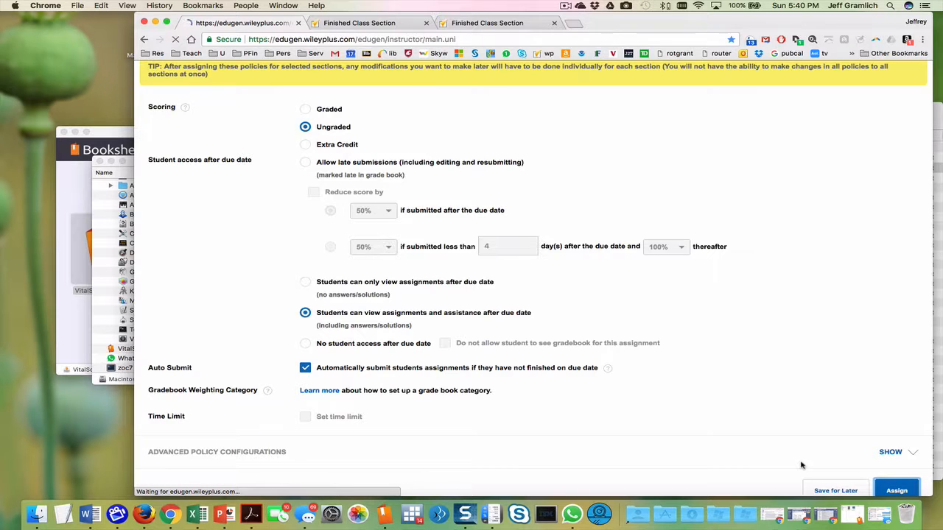
Scroll the assignment list, noting 14-3's August 20 due date, and reopen its settings
left_click(897, 490)
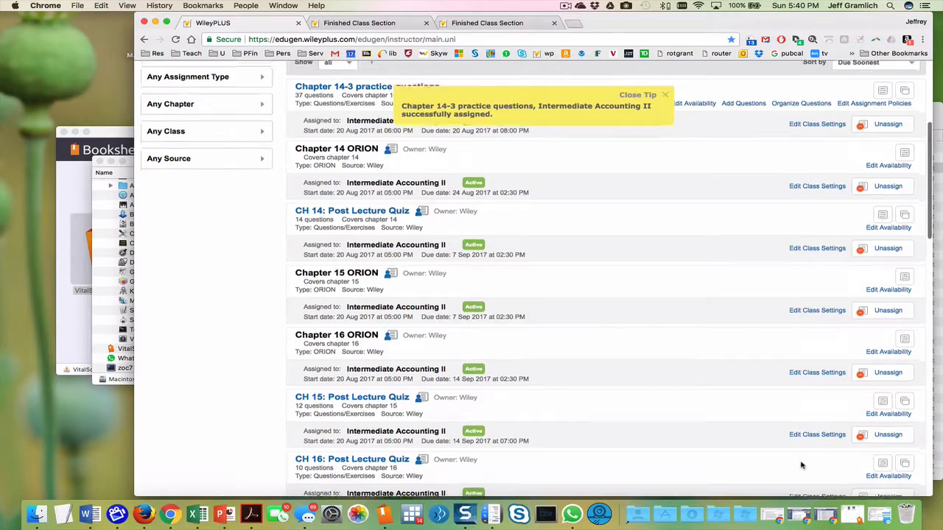
scroll("down", 3)
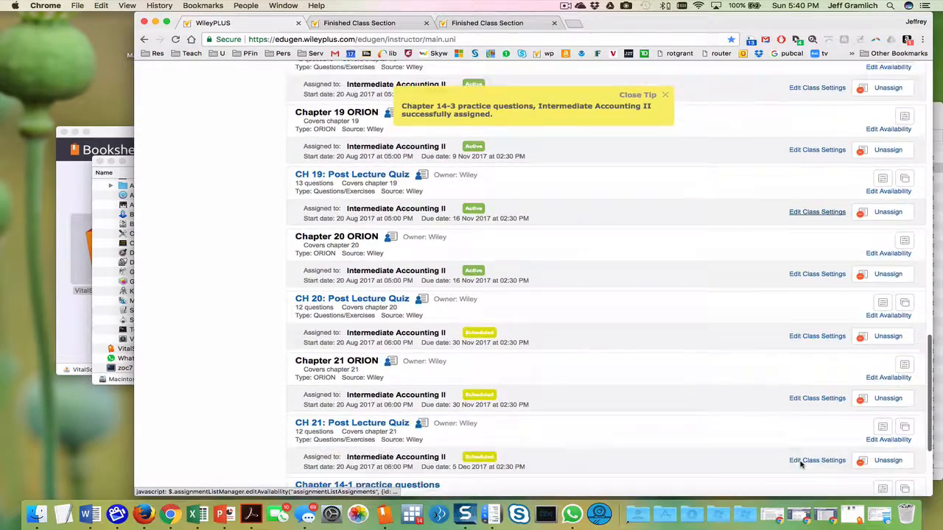
scroll("down", 3)
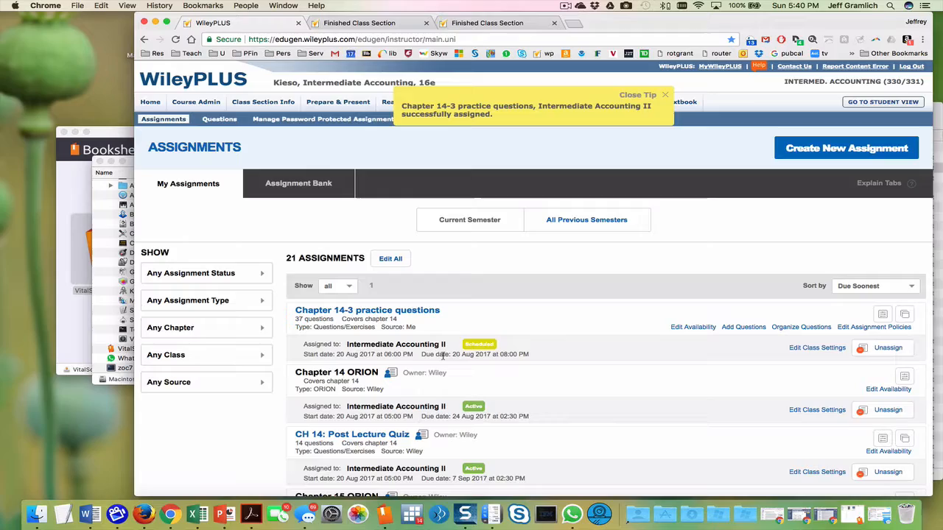
scroll("down", 3)
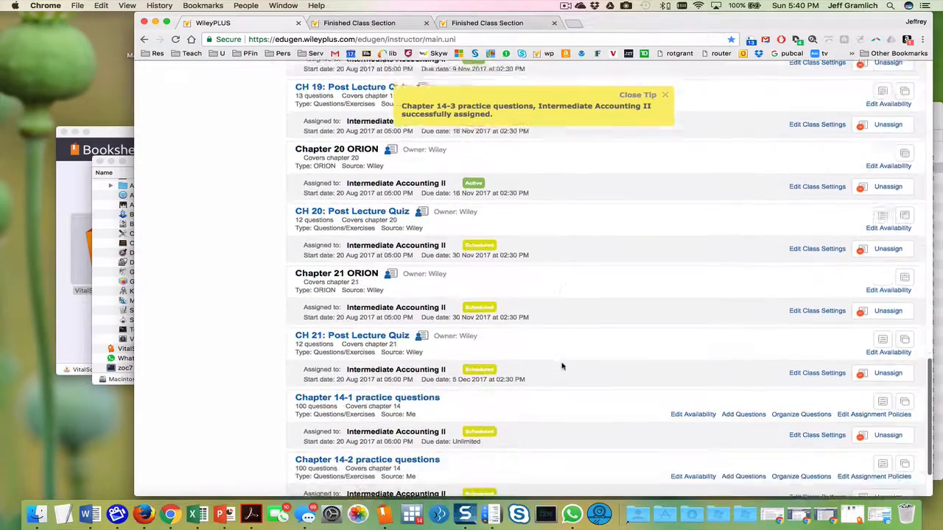
scroll("down", 3)
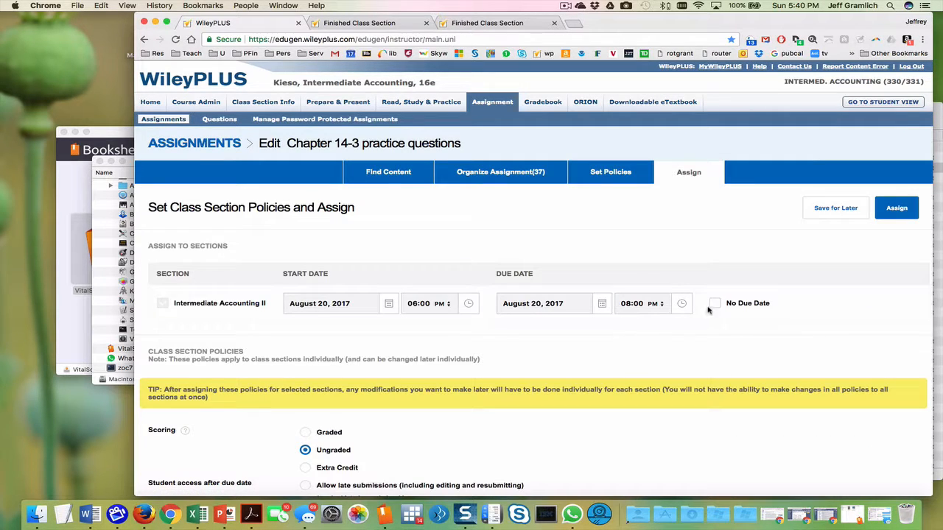
Tick No Due Date for Intermediate Accounting II and reassign Chapter 14-3 practice questions
left_click(714, 303)
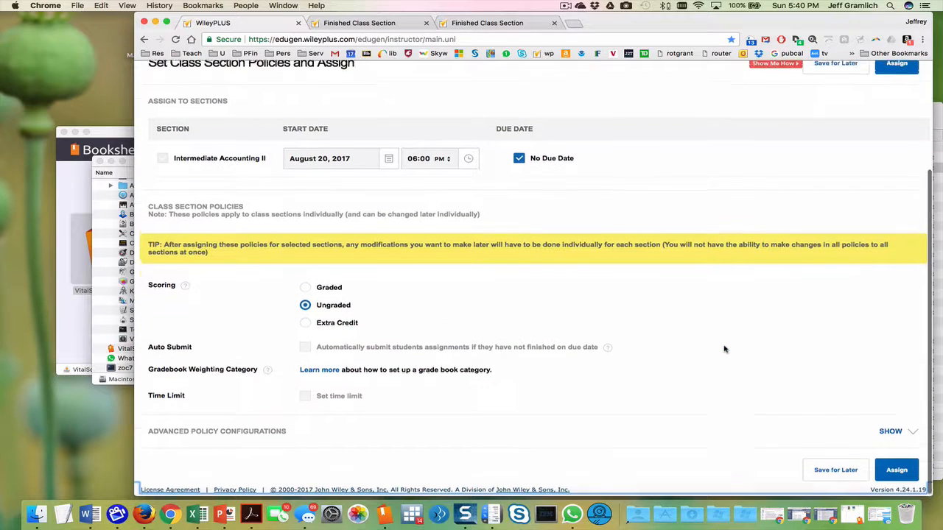
left_click(896, 470)
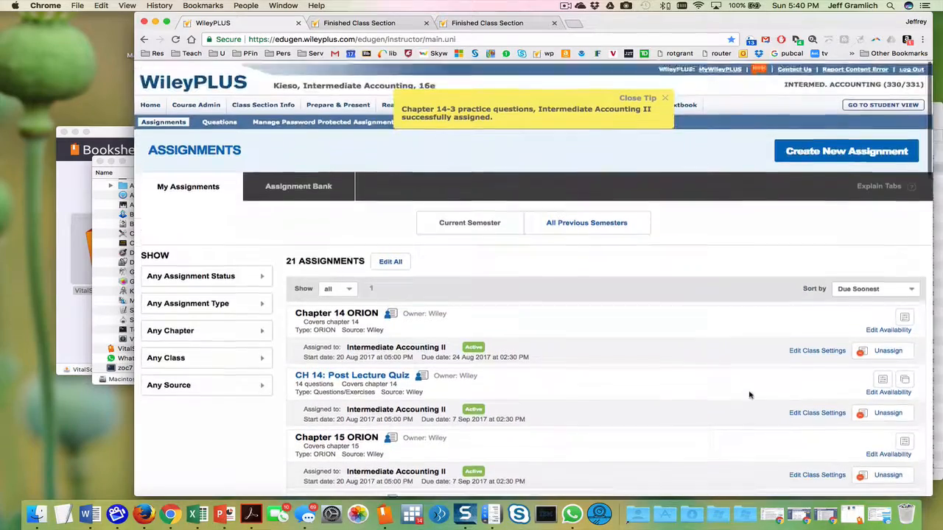
scroll("down", 3)
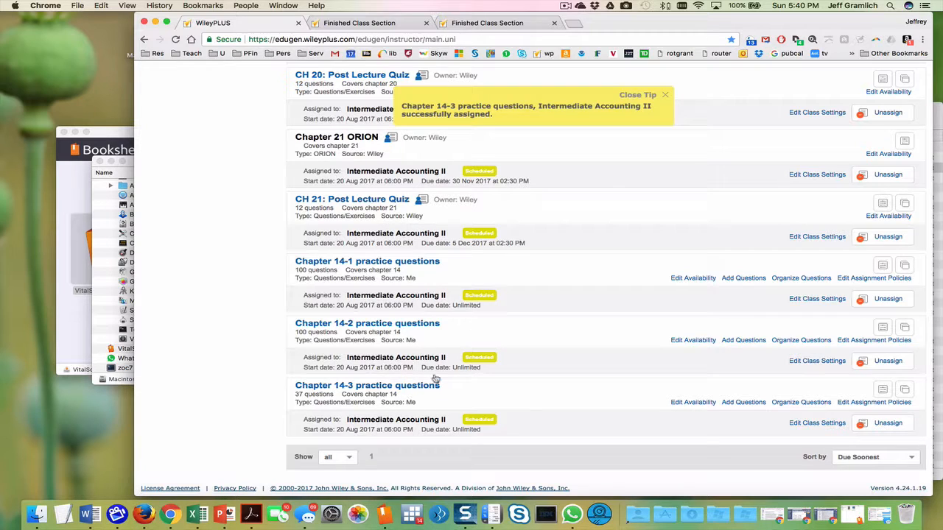
left_click(565, 6)
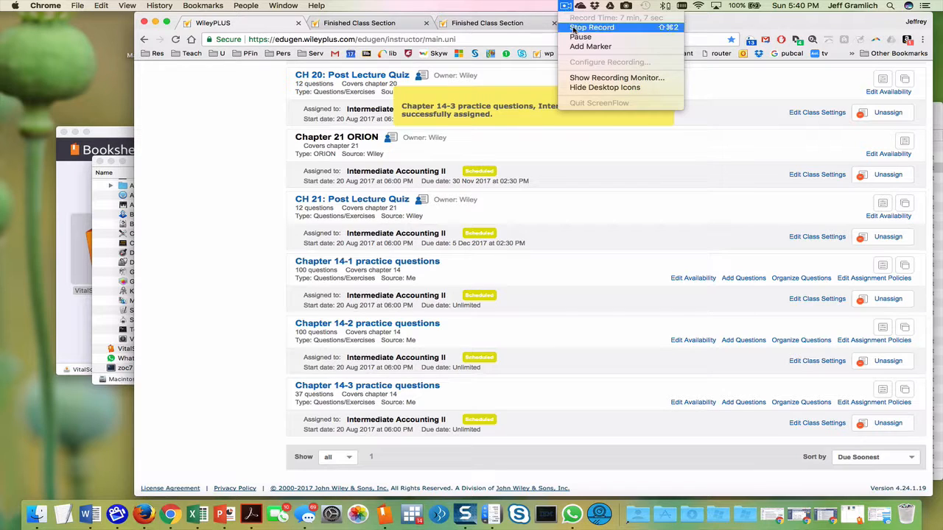